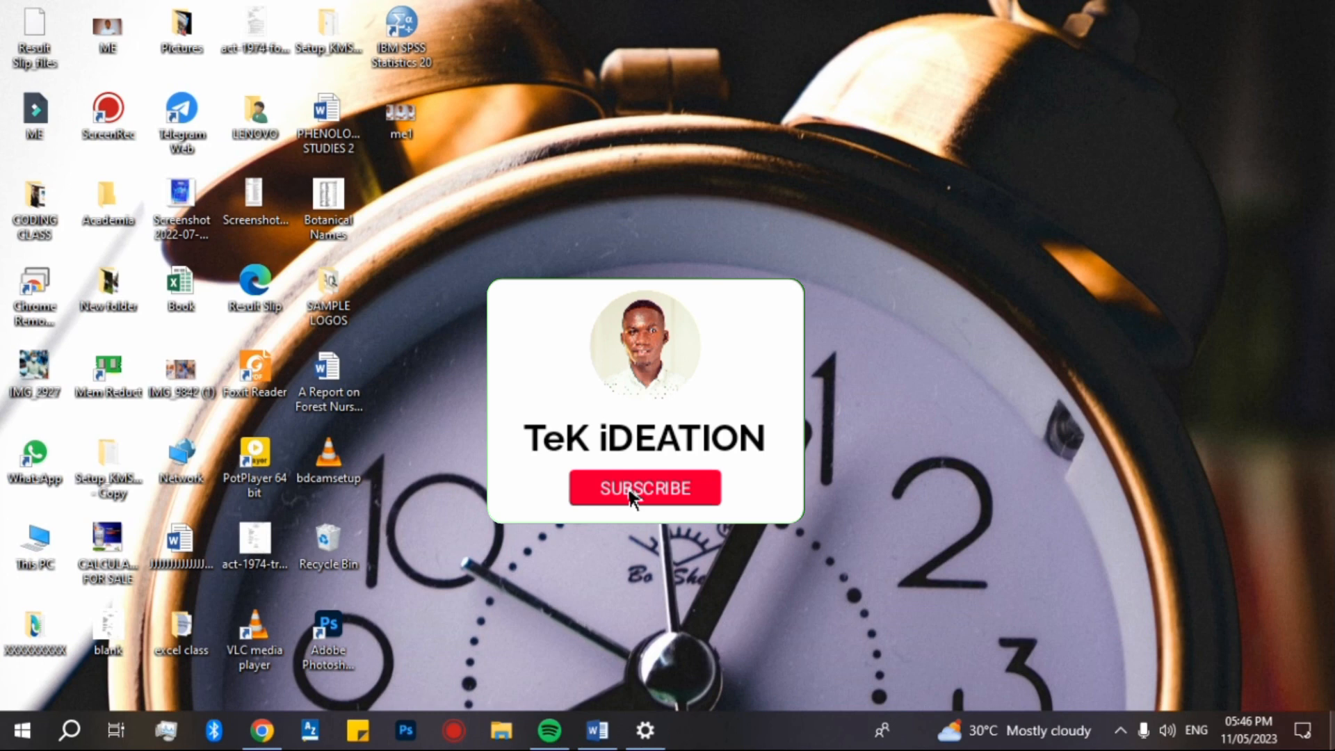
Launch Google Chrome from the taskbar to a new tab page.
{"action": "left_click", "coordinate": [644, 487]}
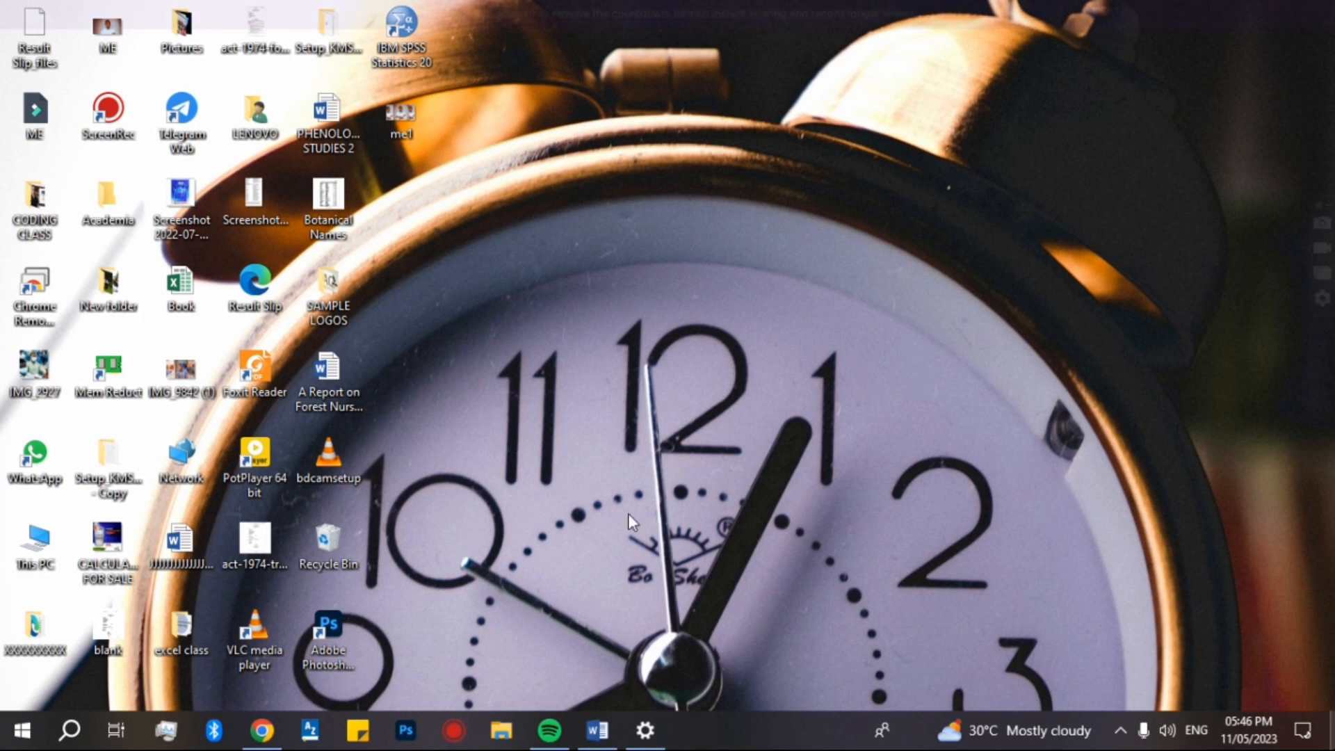
{"action": "left_click", "coordinate": [265, 730]}
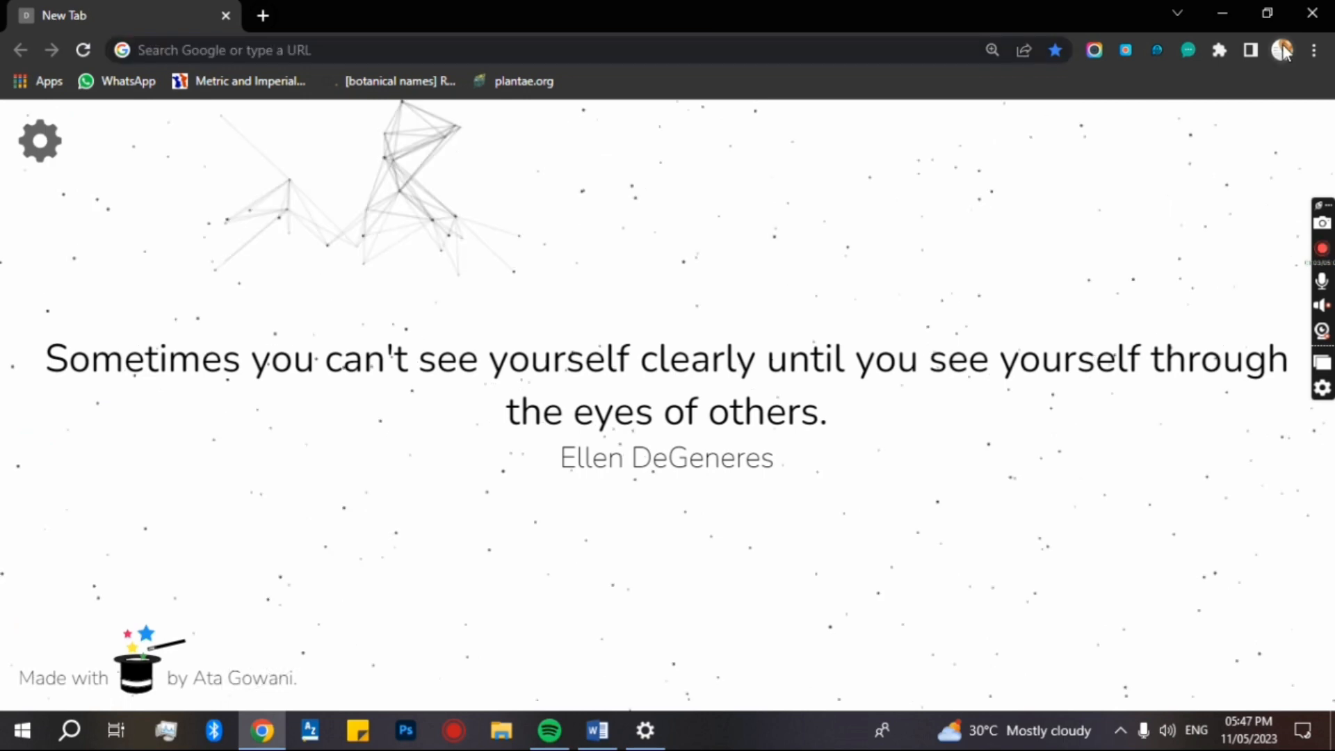
Open 'Manage your Google Account' from the Chrome profile avatar menu.
{"action": "left_click", "coordinate": [1279, 50]}
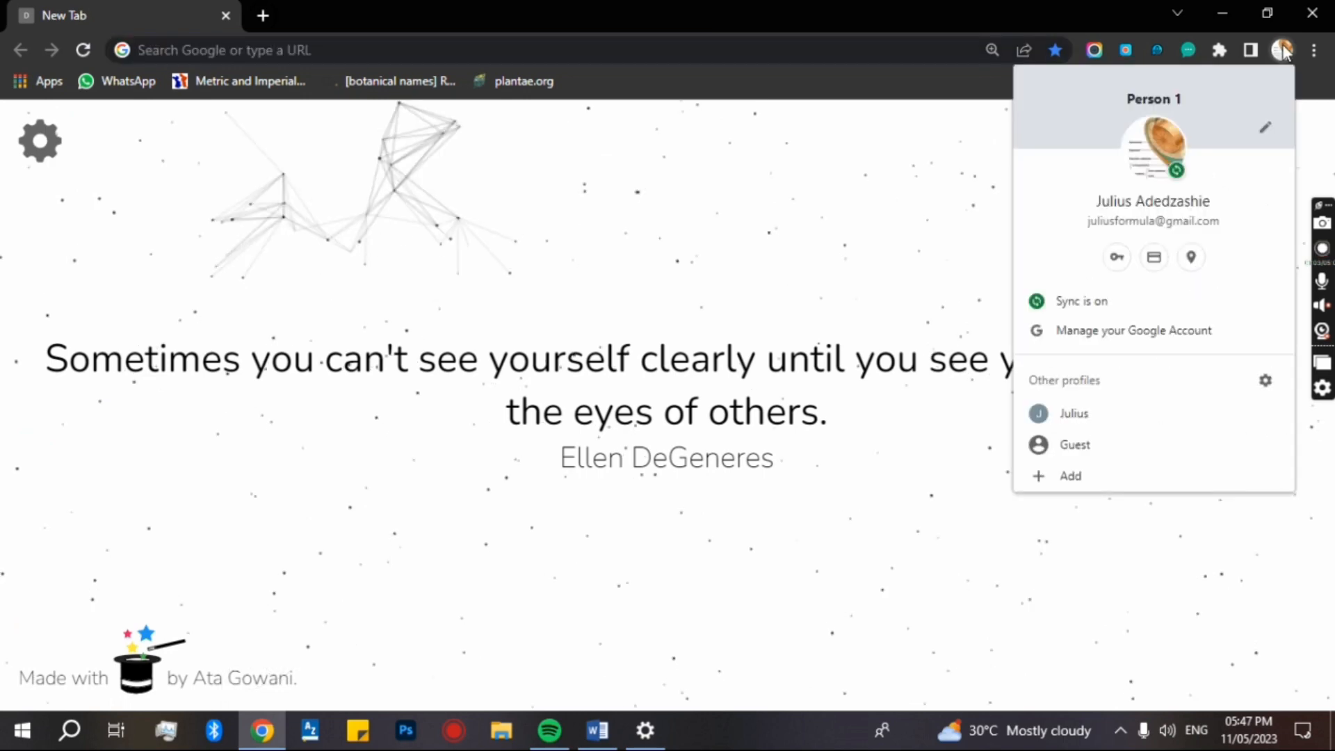
{"action": "mouse_move", "coordinate": [1106, 334]}
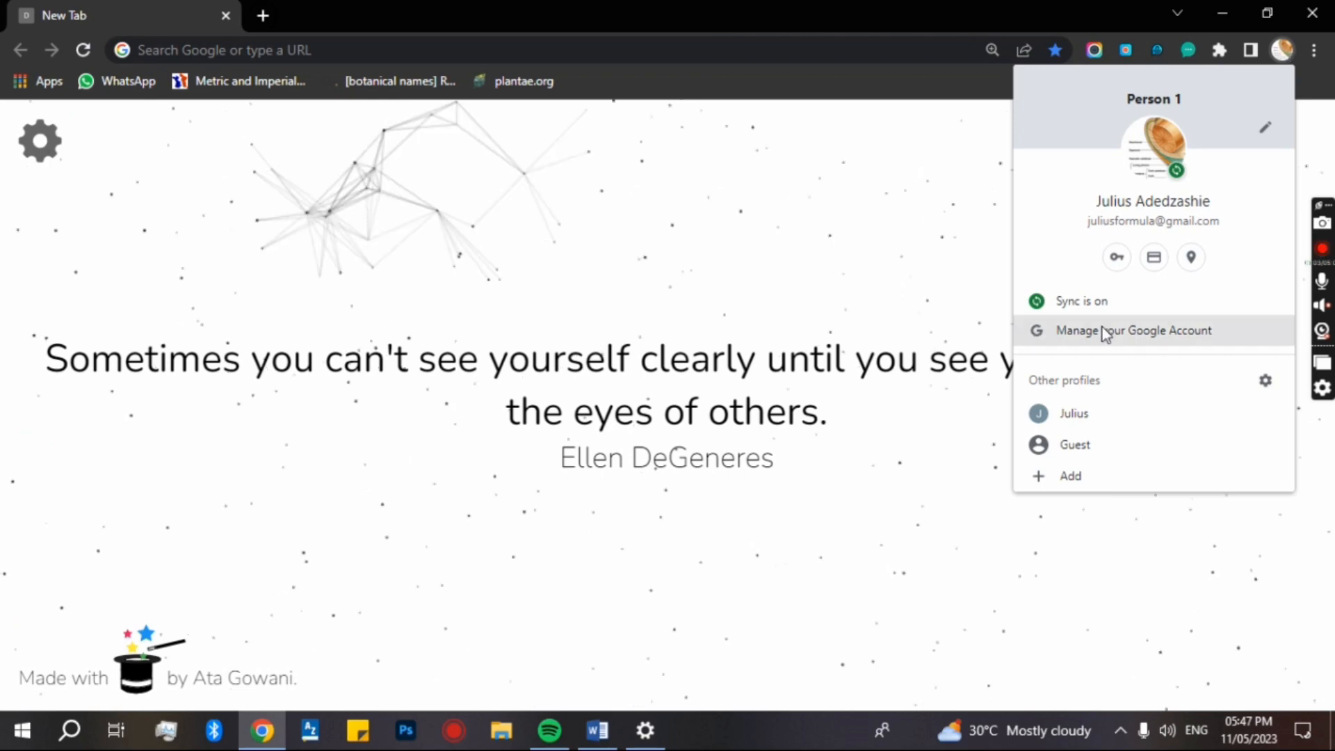
{"action": "left_click", "coordinate": [1134, 330]}
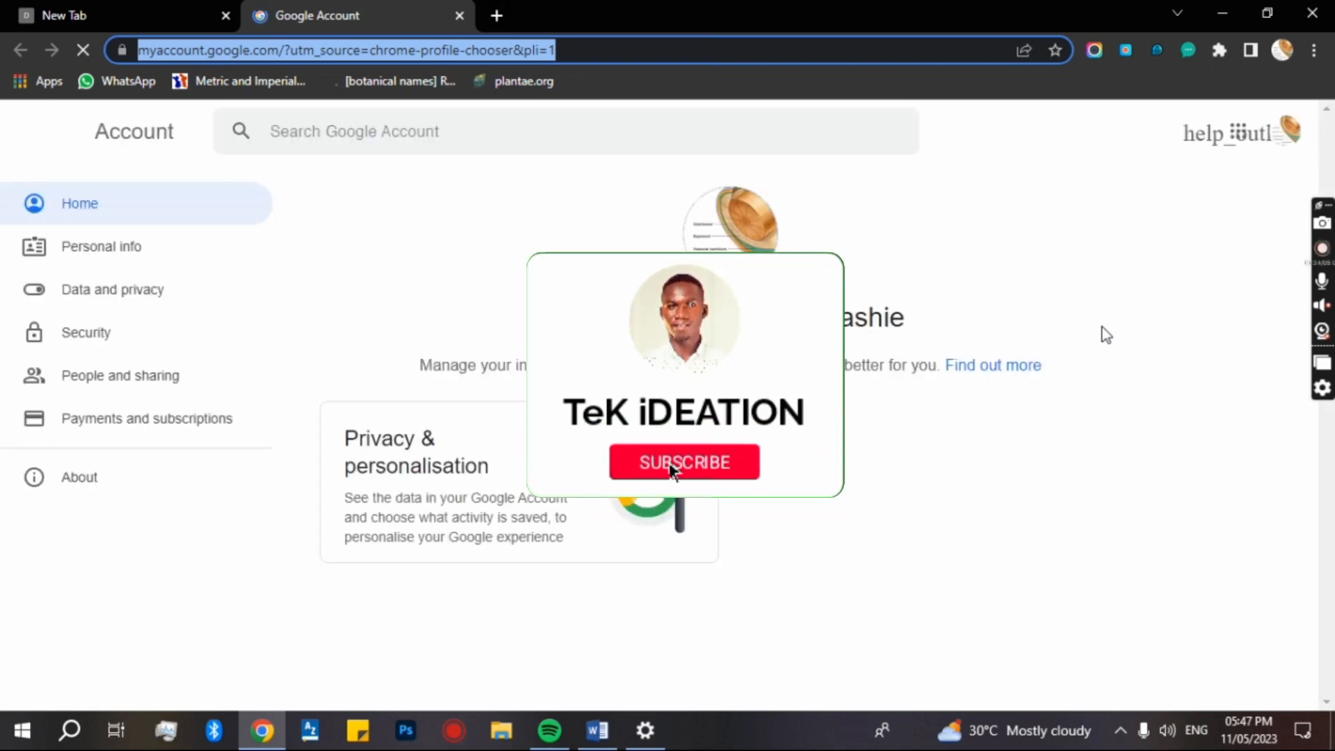
Open Security Check-up from the 'You have security tips' card.
{"action": "left_click", "coordinate": [685, 462]}
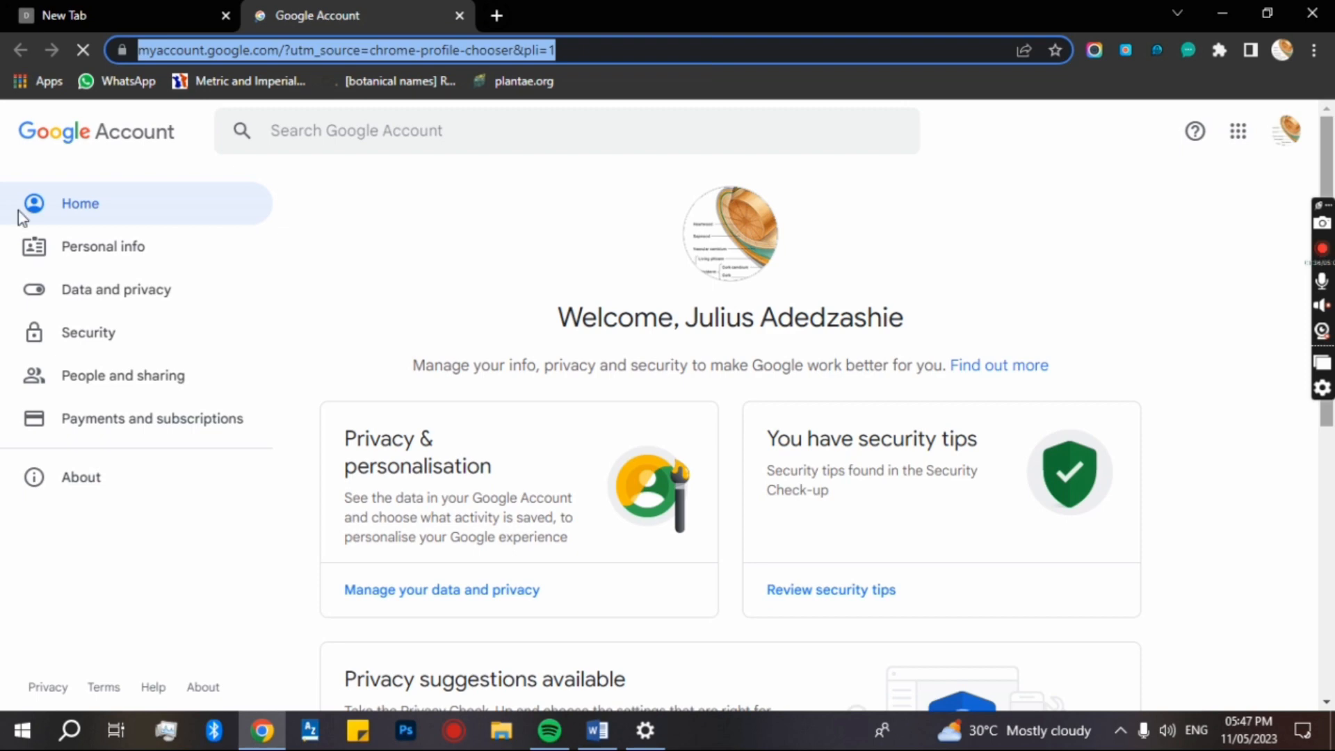
{"action": "scroll", "scroll_direction": "down", "scroll_amount": 3}
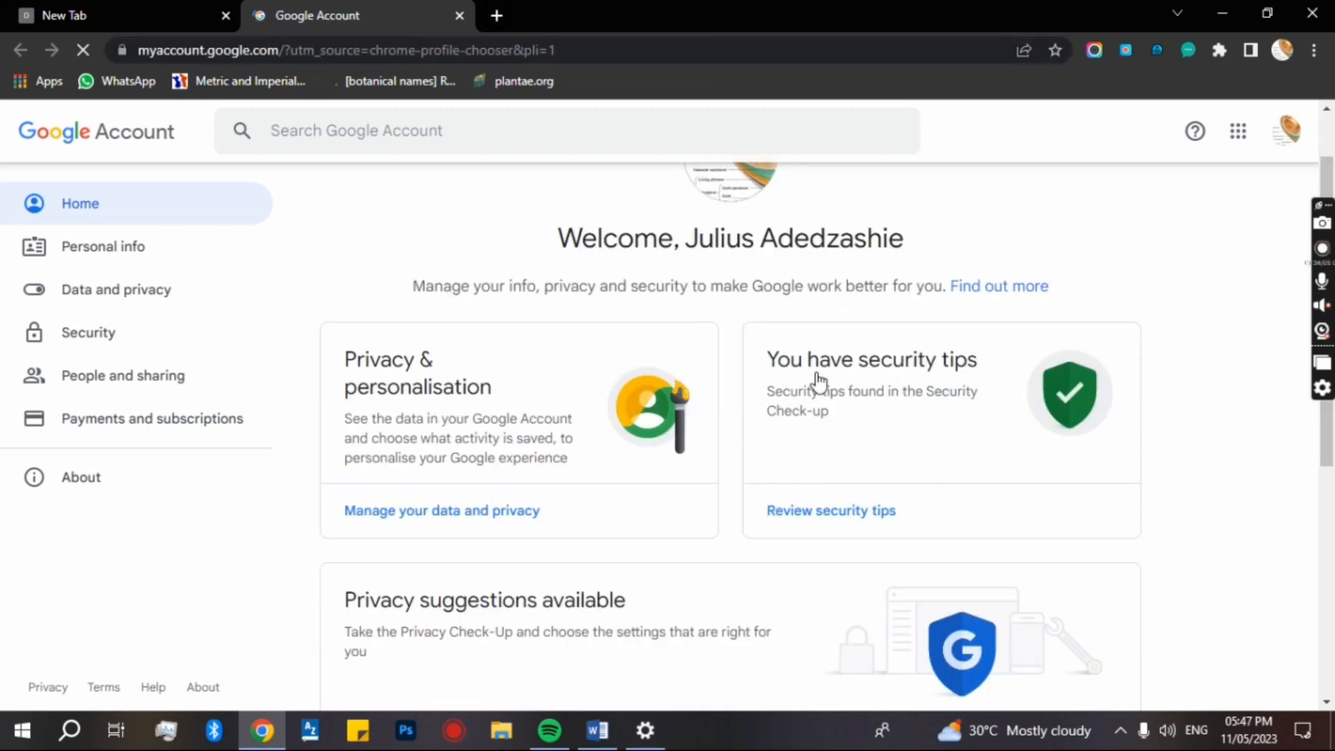
{"action": "mouse_move", "coordinate": [823, 384]}
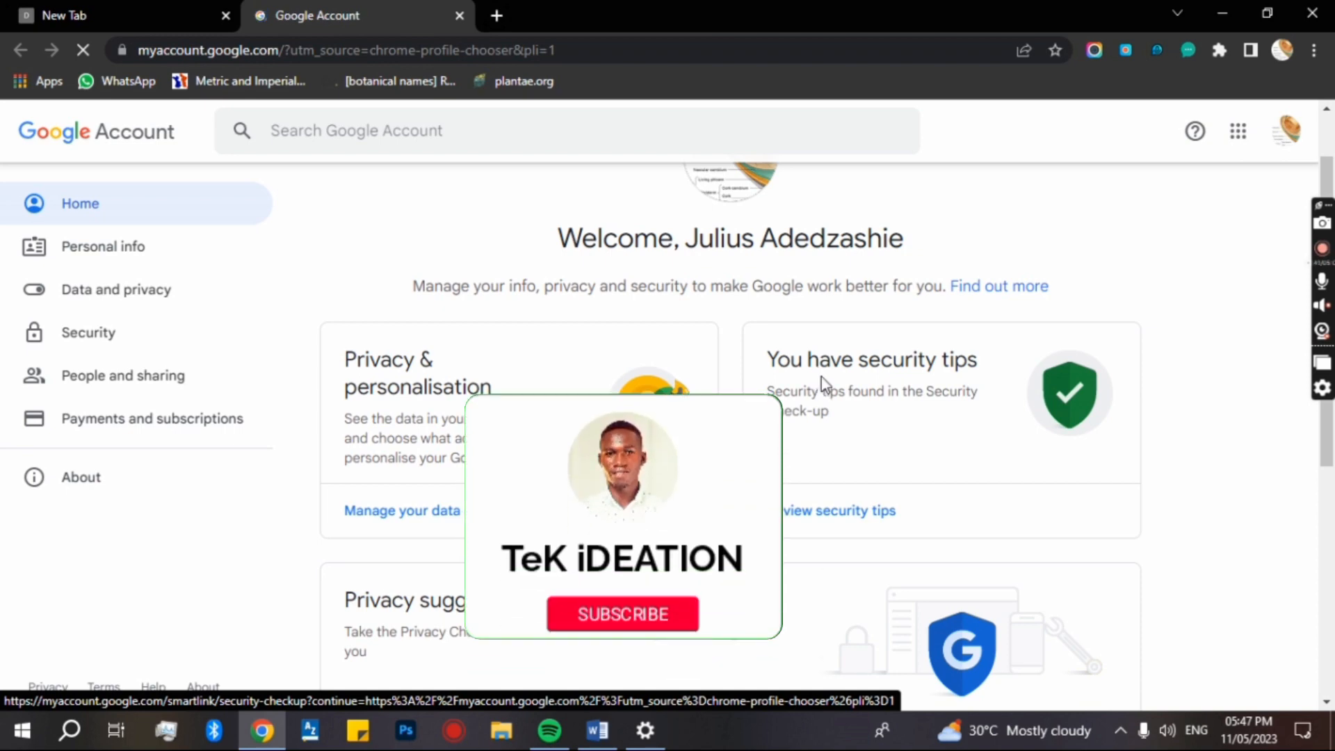
{"action": "left_click", "coordinate": [623, 614]}
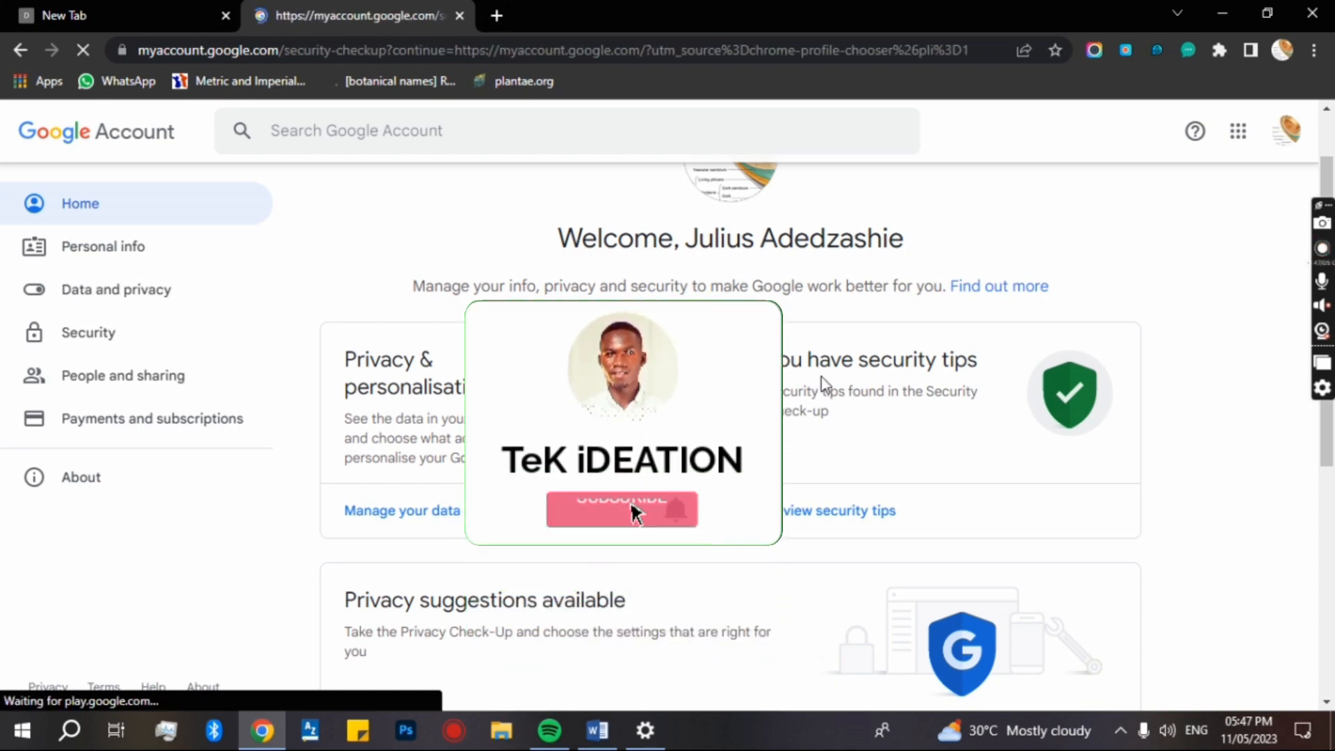
{"action": "left_click", "coordinate": [621, 509]}
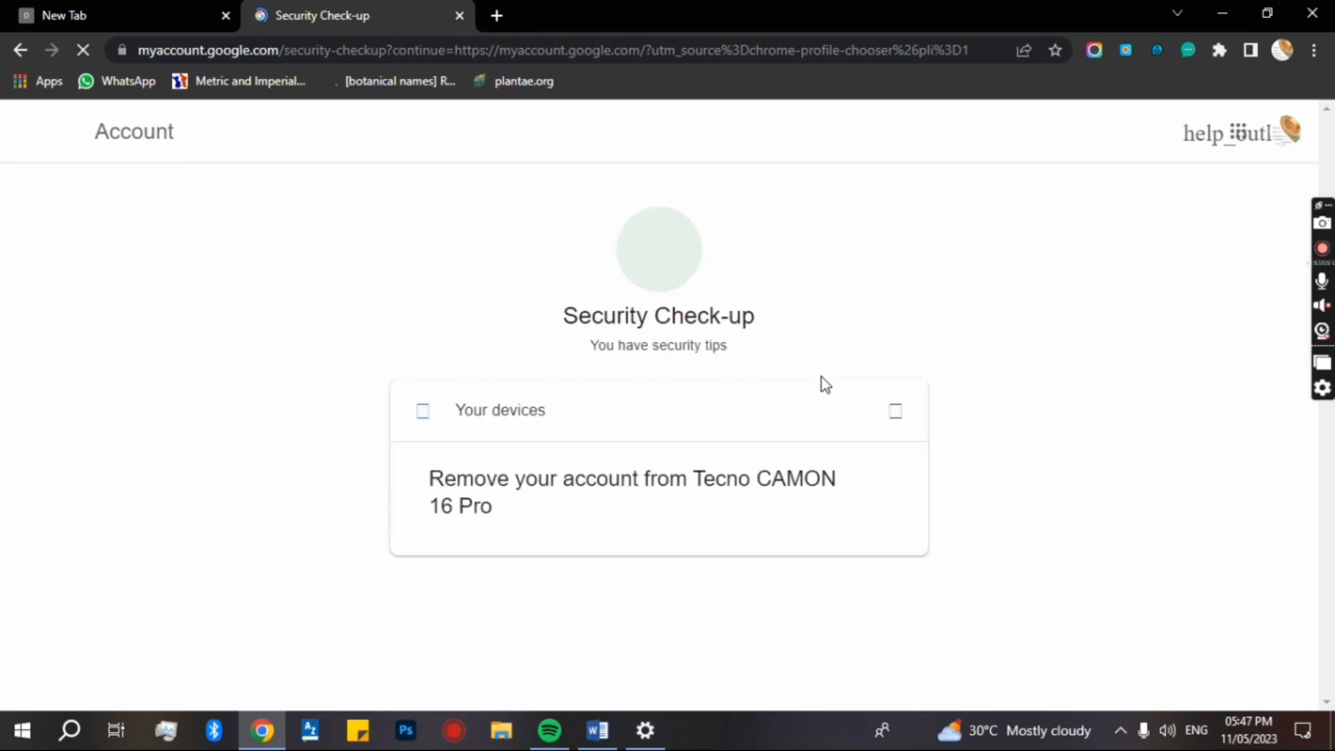
Scroll past the three inactive devices to the Your saved passwords check.
{"action": "left_click", "coordinate": [499, 410]}
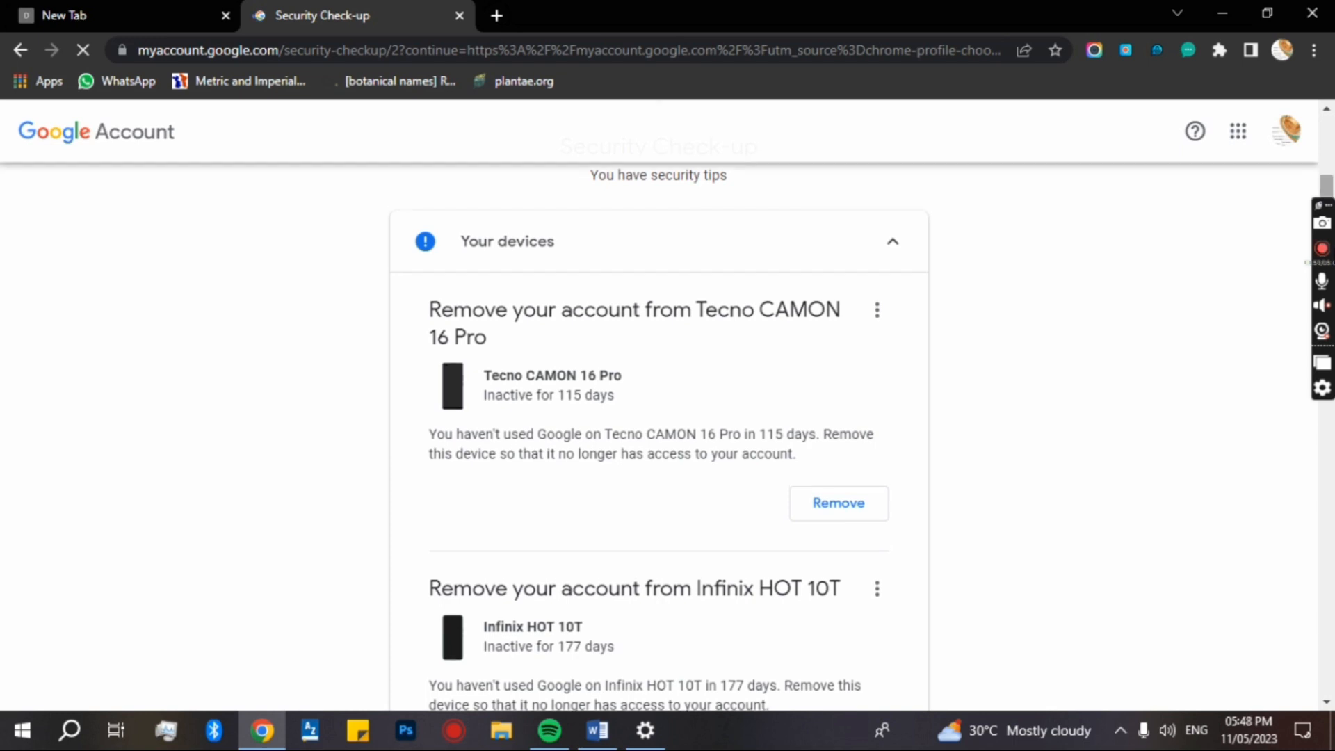
{"action": "scroll", "scroll_direction": "down", "scroll_amount": 3}
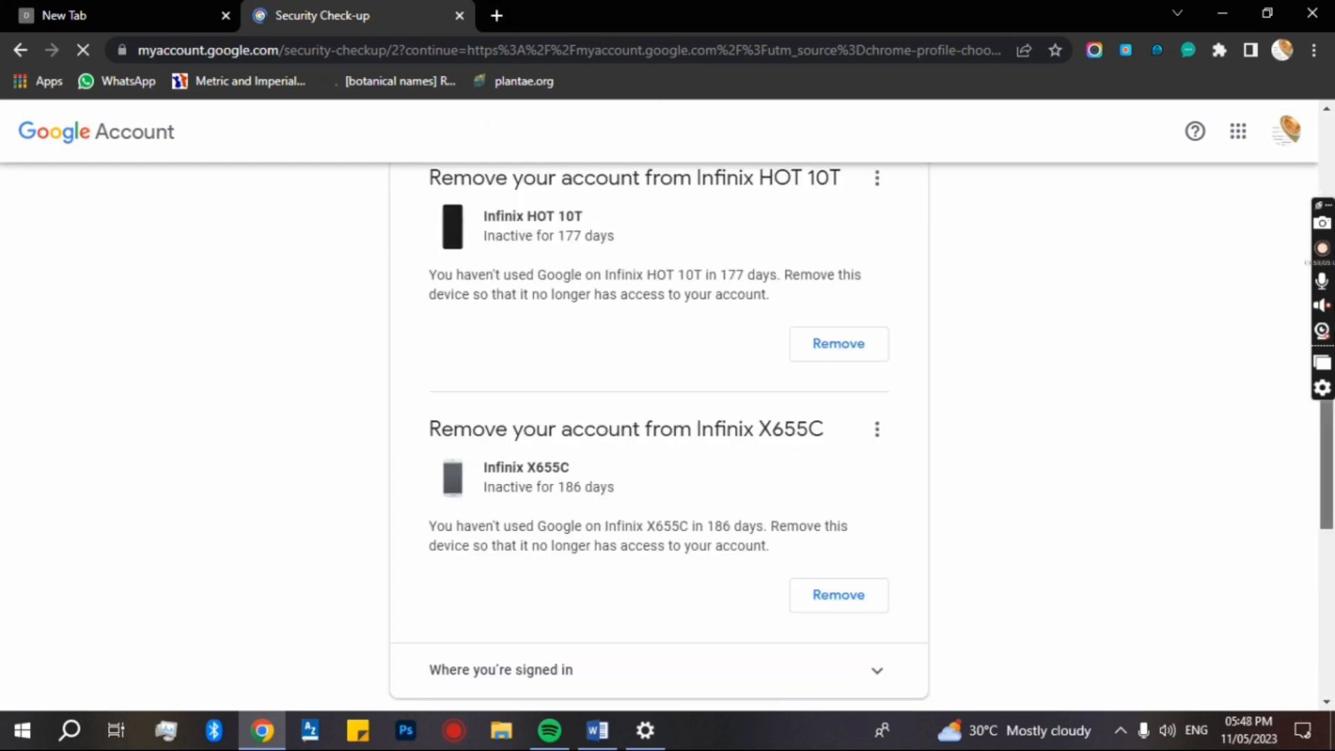
{"action": "scroll", "scroll_direction": "down", "scroll_amount": 3}
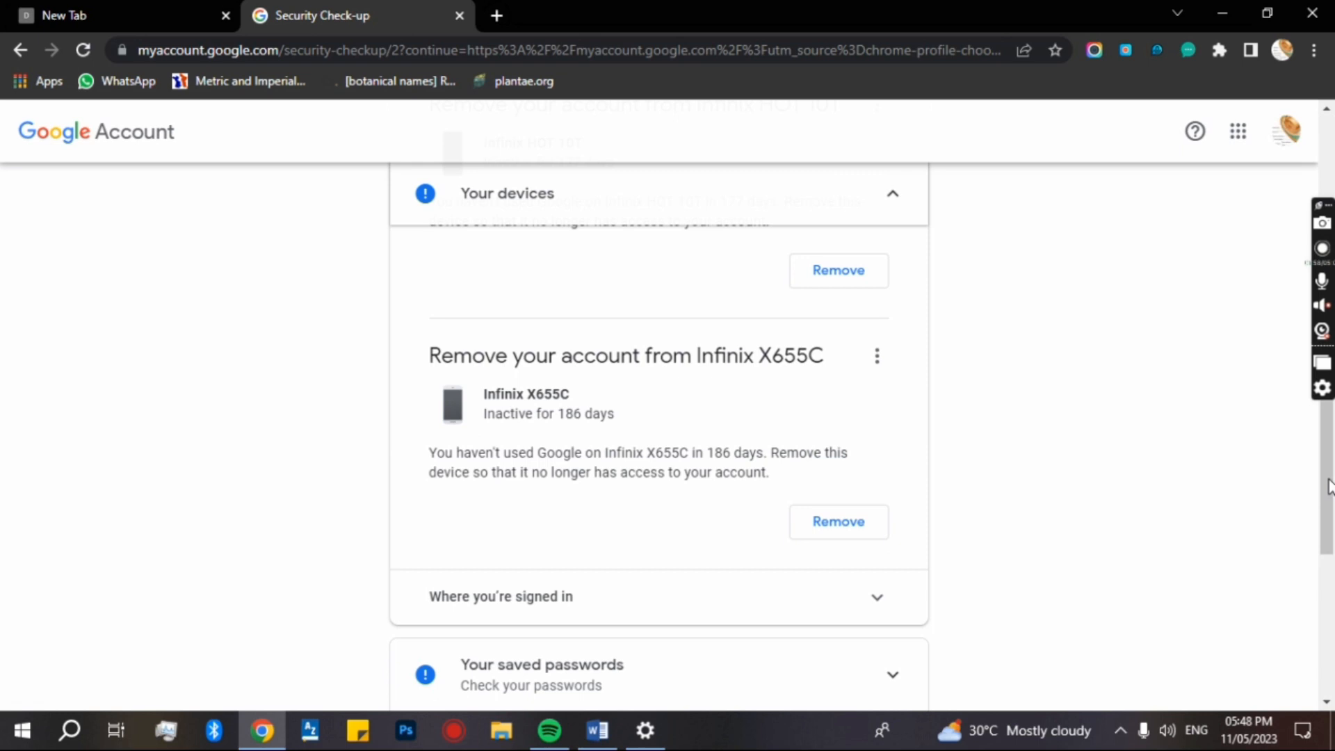
{"action": "scroll", "scroll_direction": "down", "scroll_amount": 3}
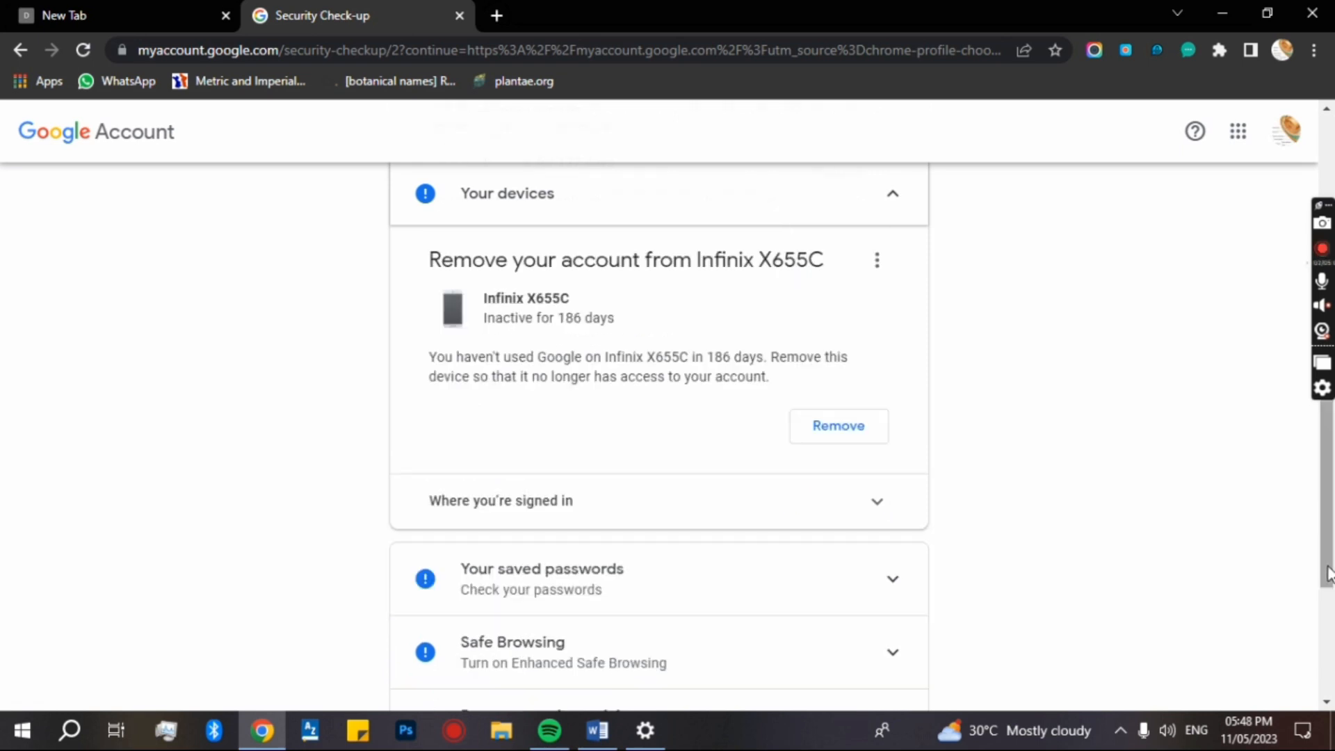
{"action": "scroll", "scroll_direction": "down", "scroll_amount": 3}
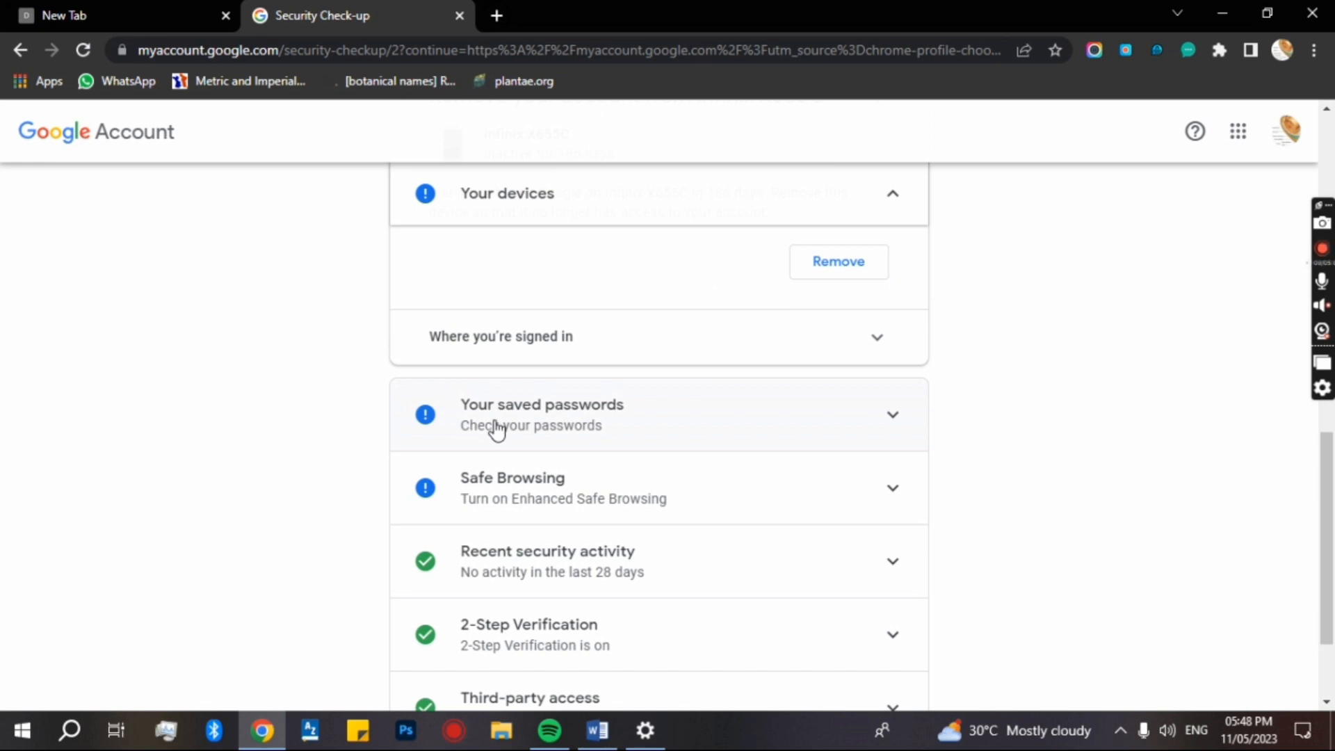
{"action": "mouse_move", "coordinate": [862, 425]}
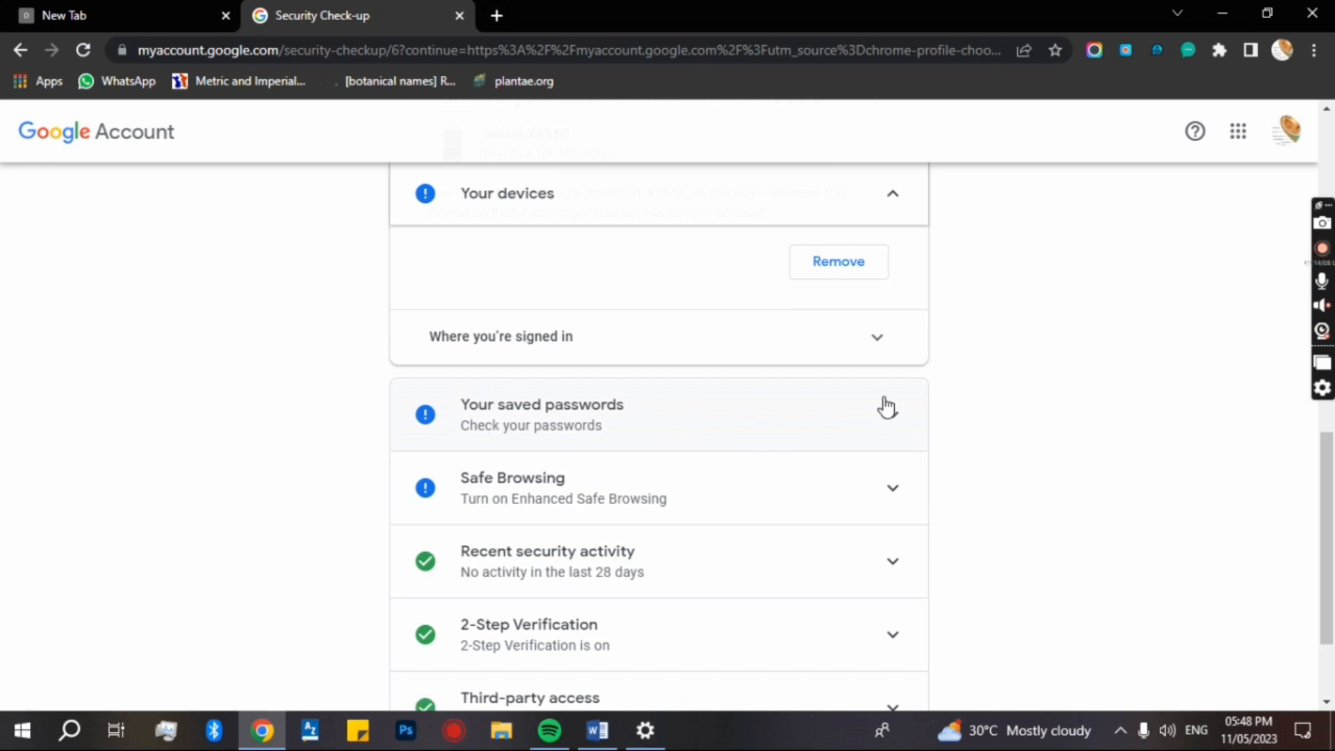
Expand Your saved passwords and choose Check your passwords.
{"action": "left_click", "coordinate": [886, 408]}
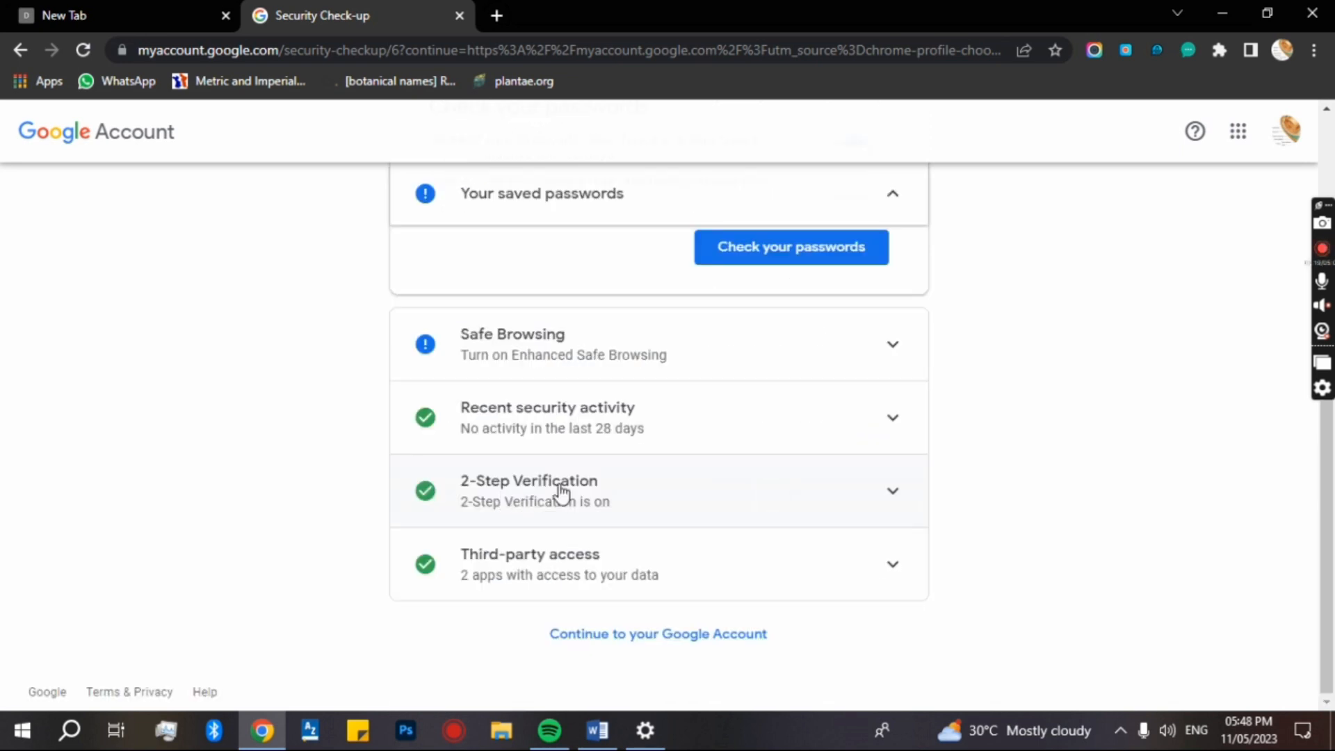
{"action": "mouse_move", "coordinate": [568, 430]}
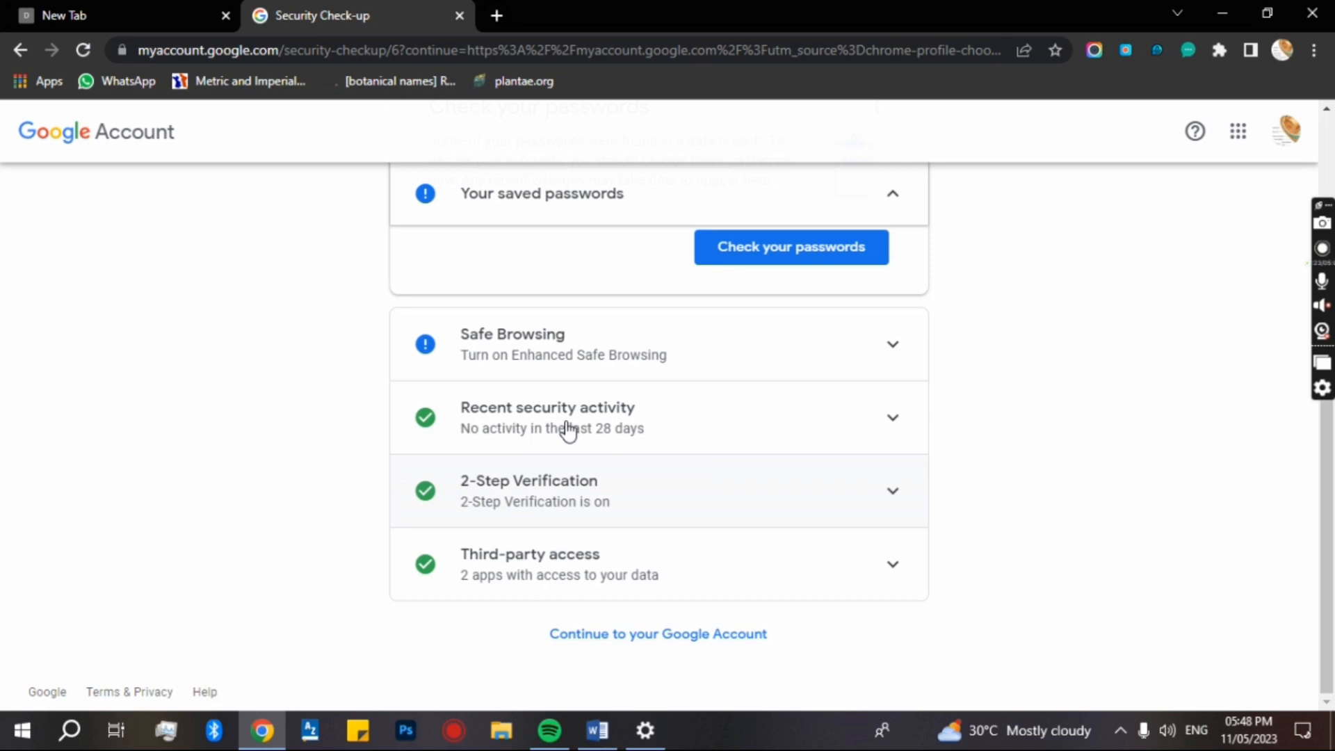
{"action": "mouse_move", "coordinate": [607, 387]}
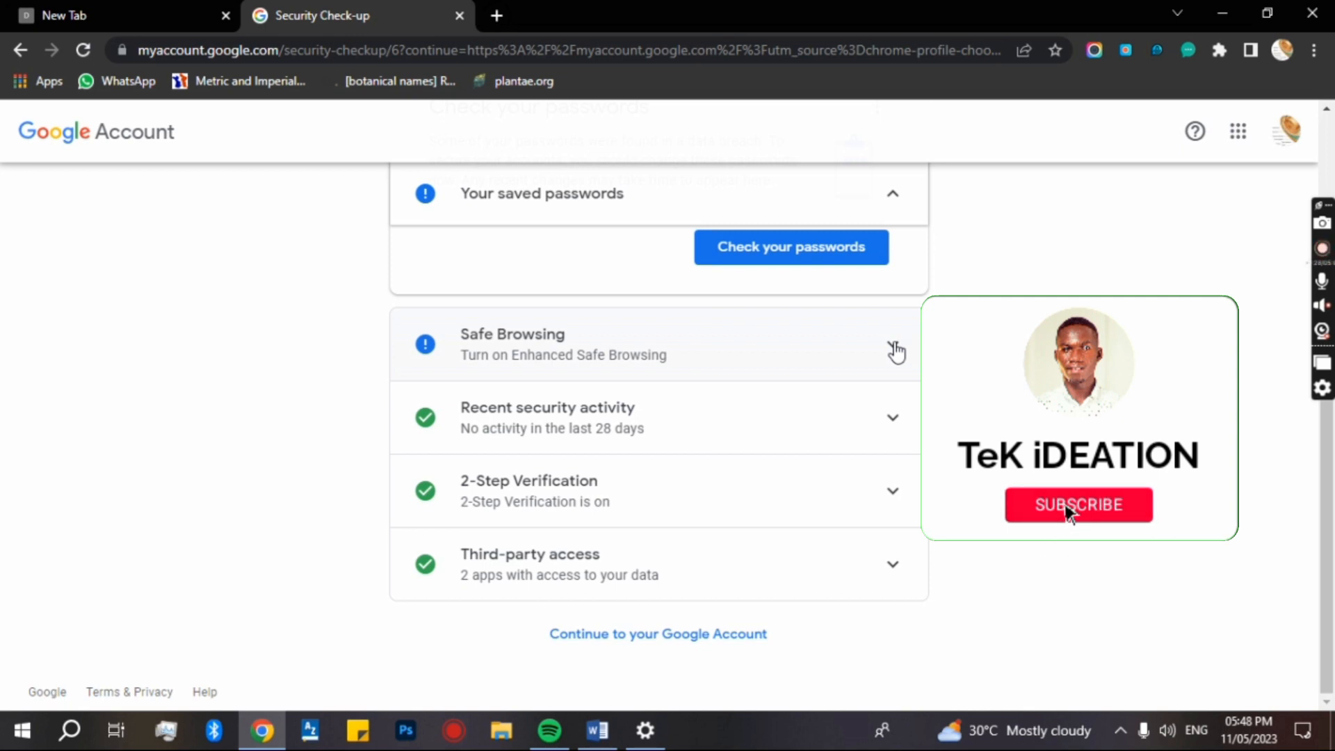
{"action": "left_click", "coordinate": [1078, 504]}
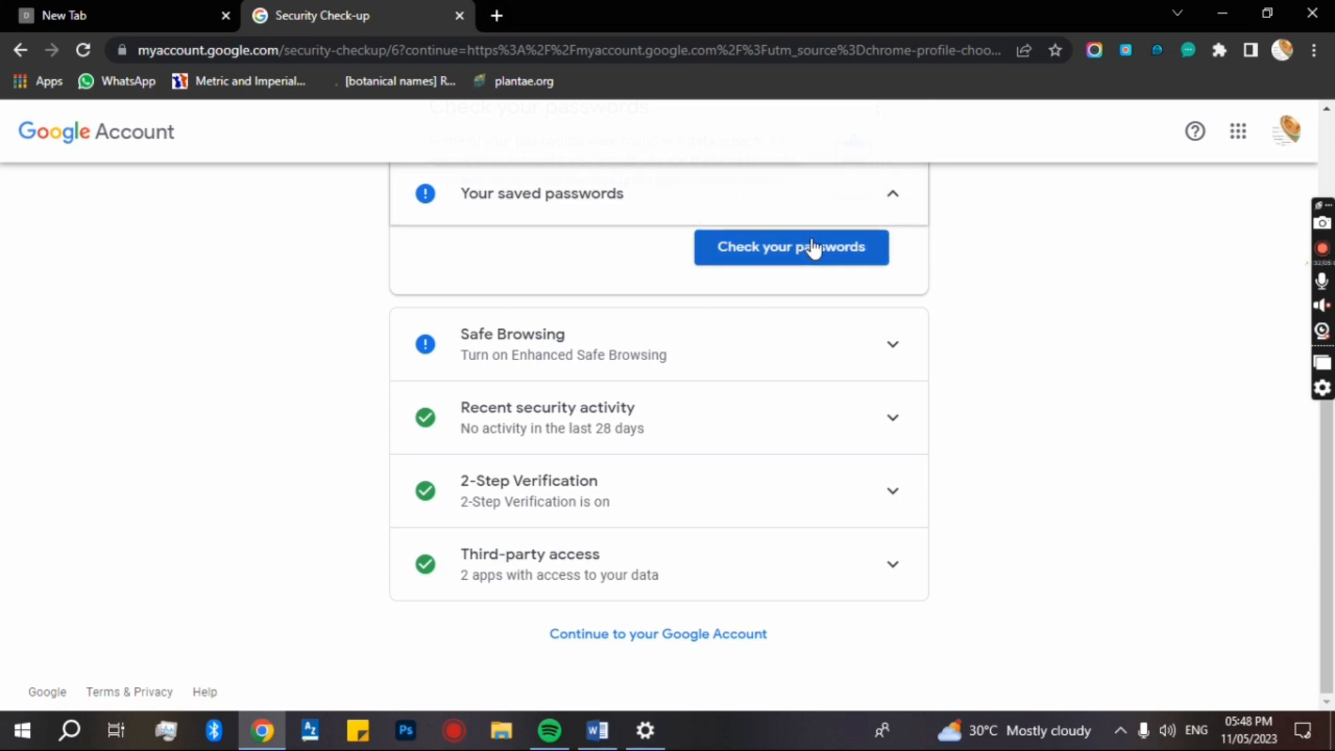
{"action": "left_click", "coordinate": [811, 248]}
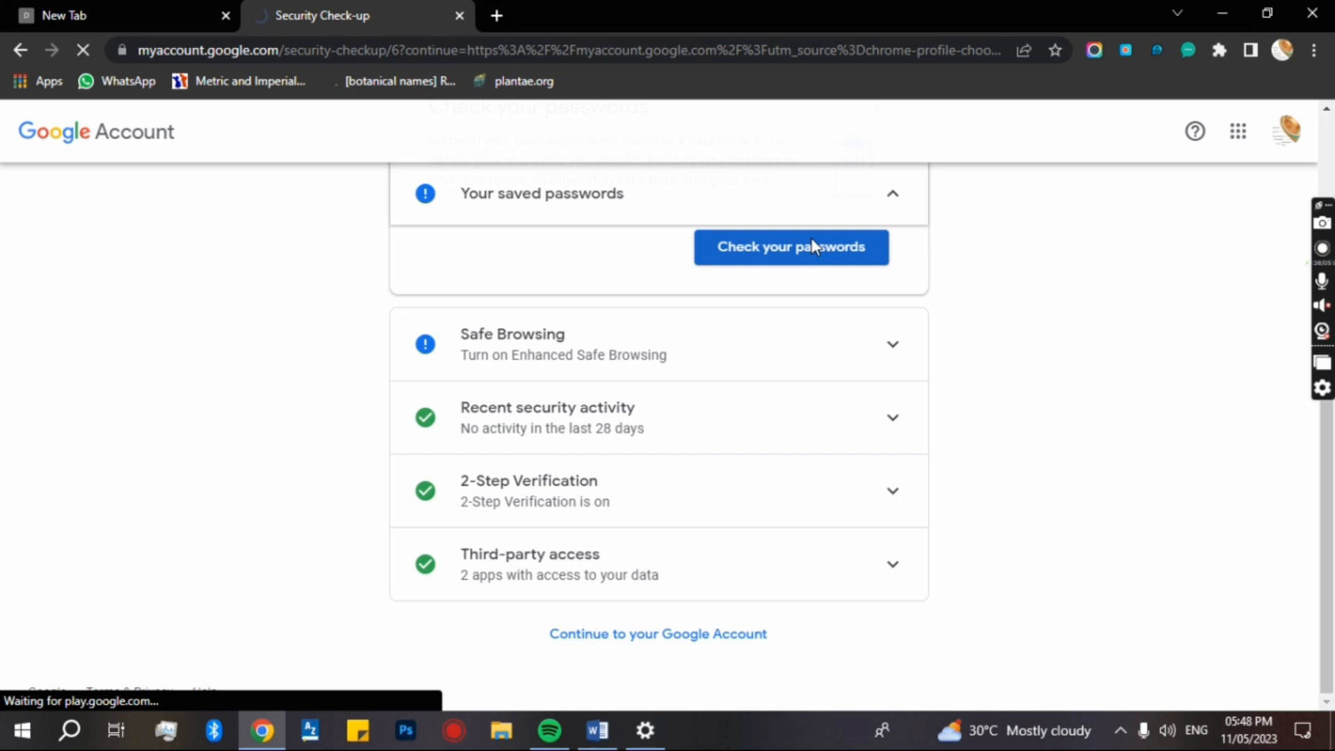
{"action": "left_click", "coordinate": [792, 247]}
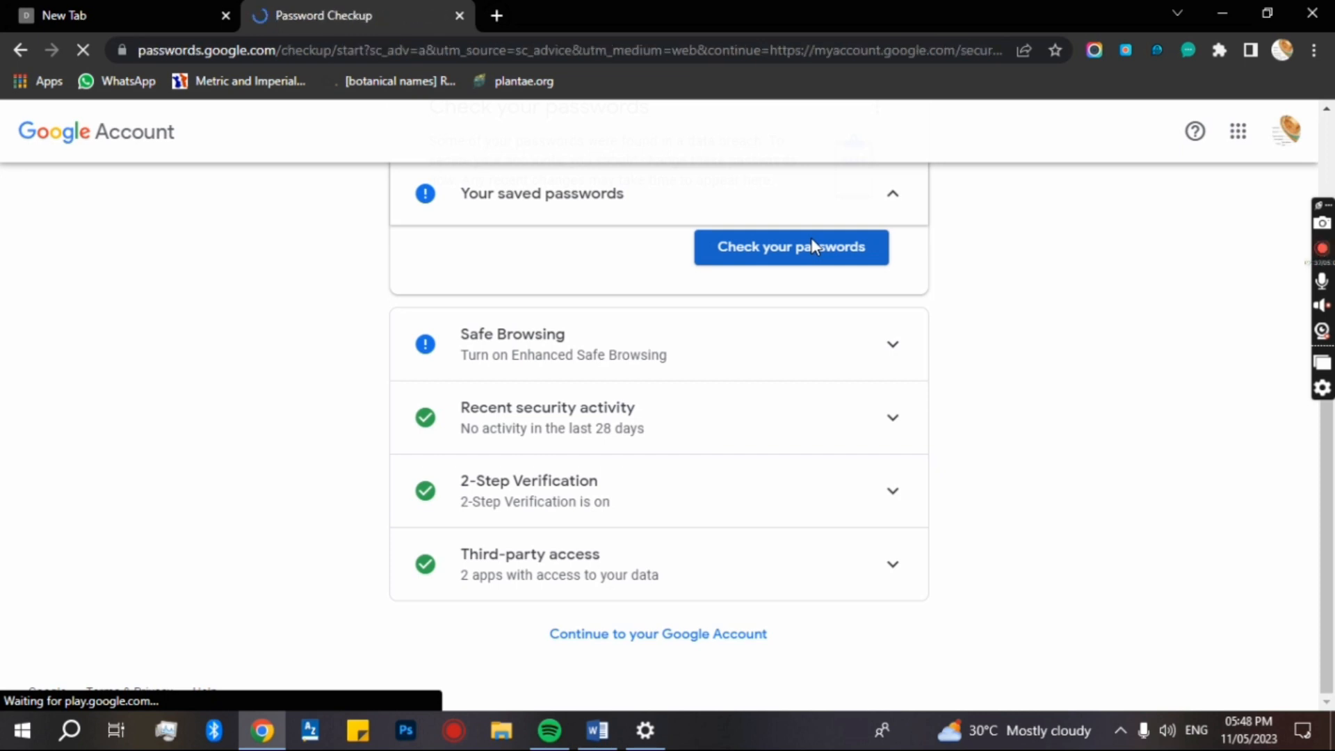
Start the Check passwords scan and wait for the verification sign-in.
{"action": "left_click", "coordinate": [791, 247]}
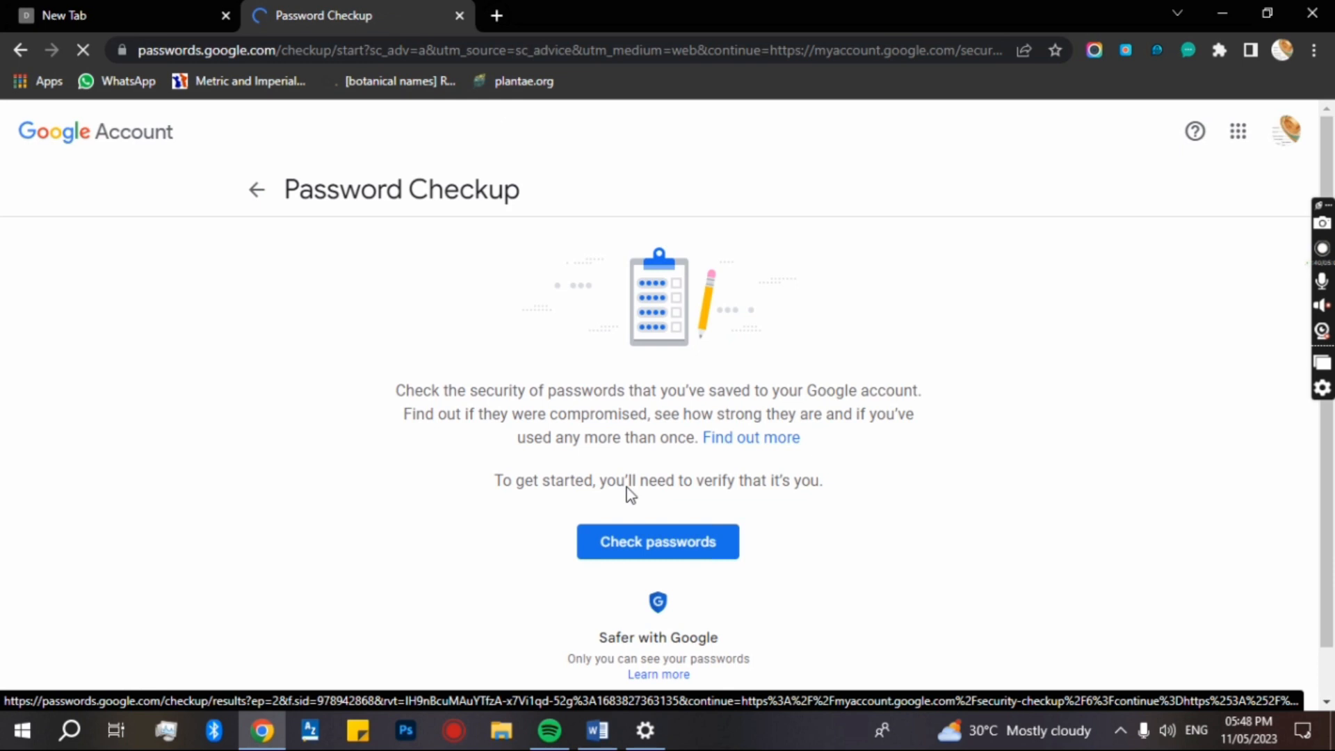
{"action": "left_click", "coordinate": [623, 551]}
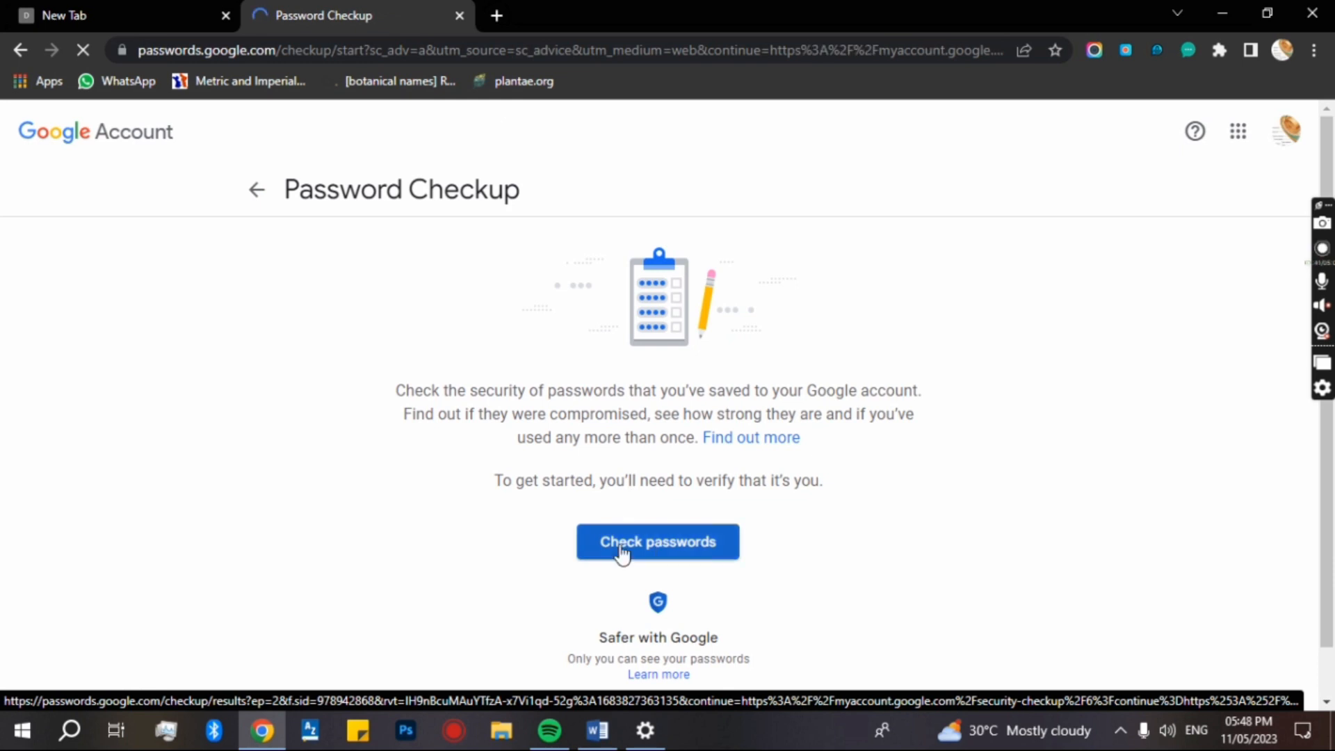
{"action": "left_click", "coordinate": [658, 542]}
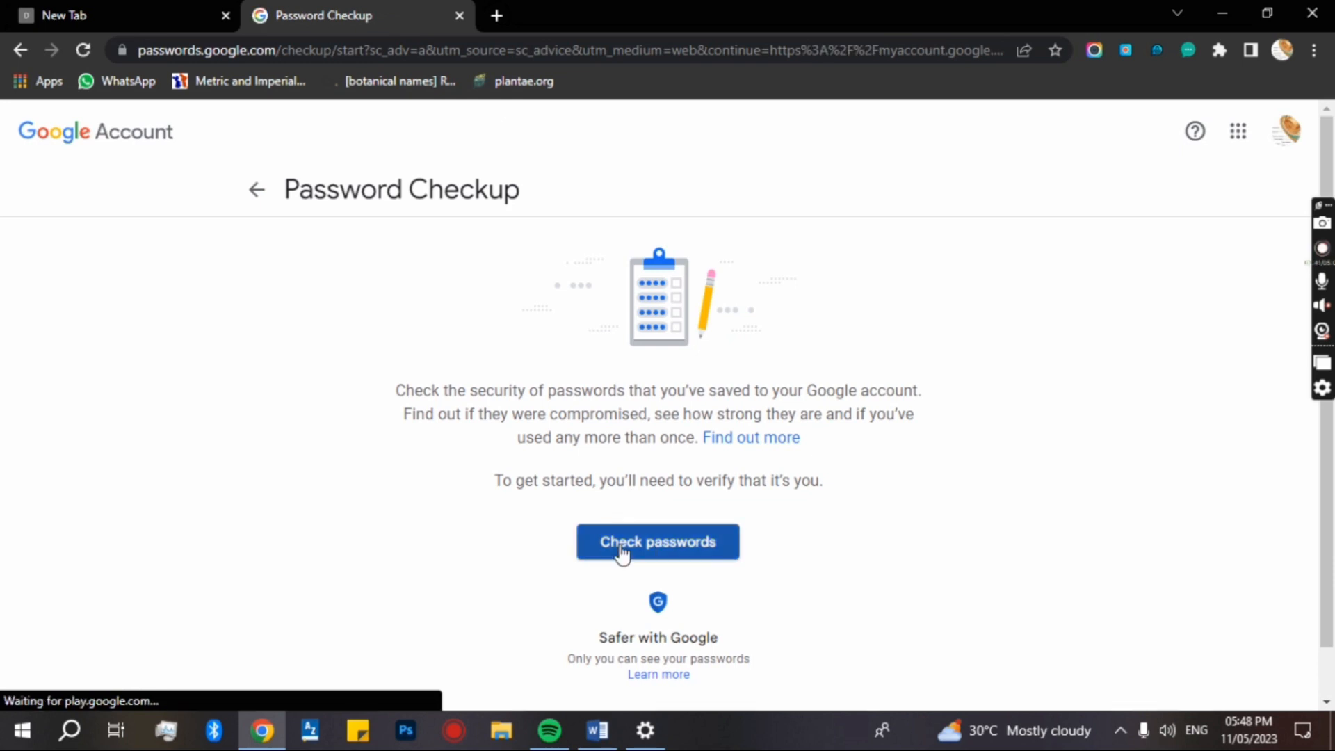
{"action": "left_click", "coordinate": [658, 542]}
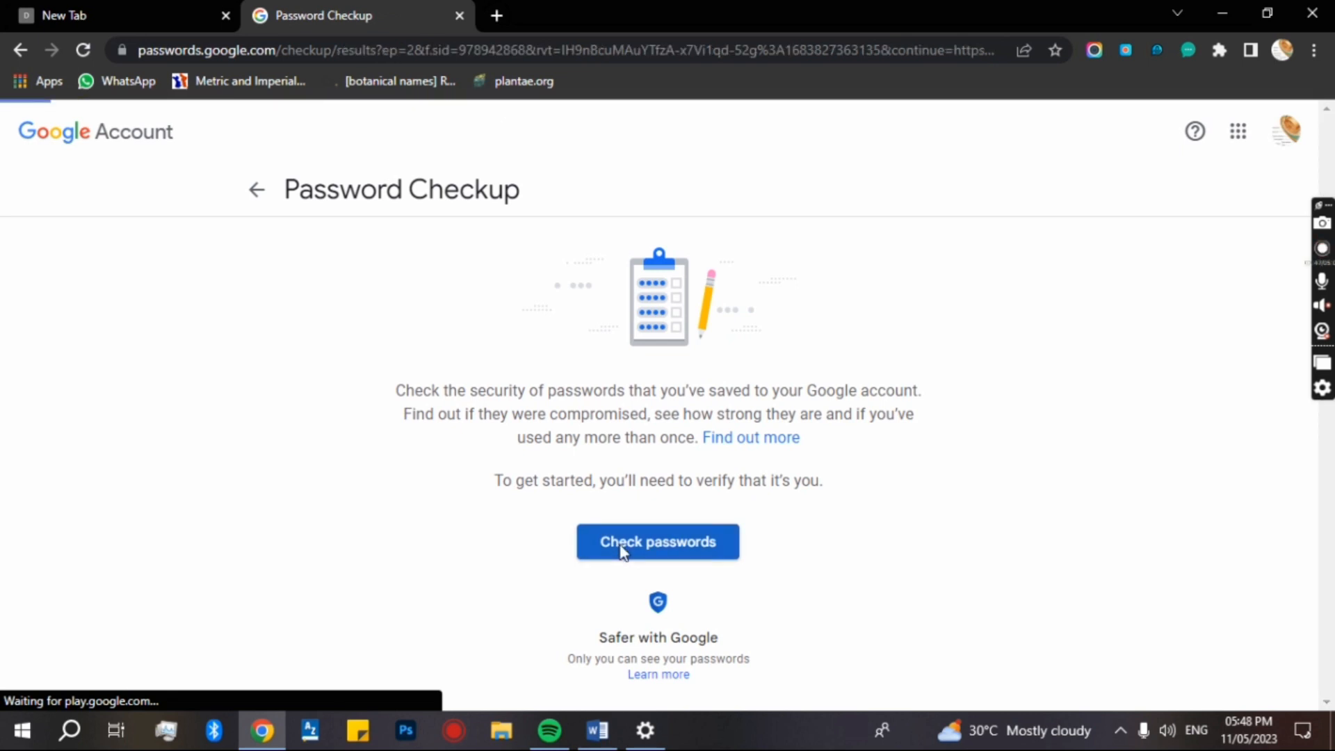
{"action": "left_click", "coordinate": [658, 542]}
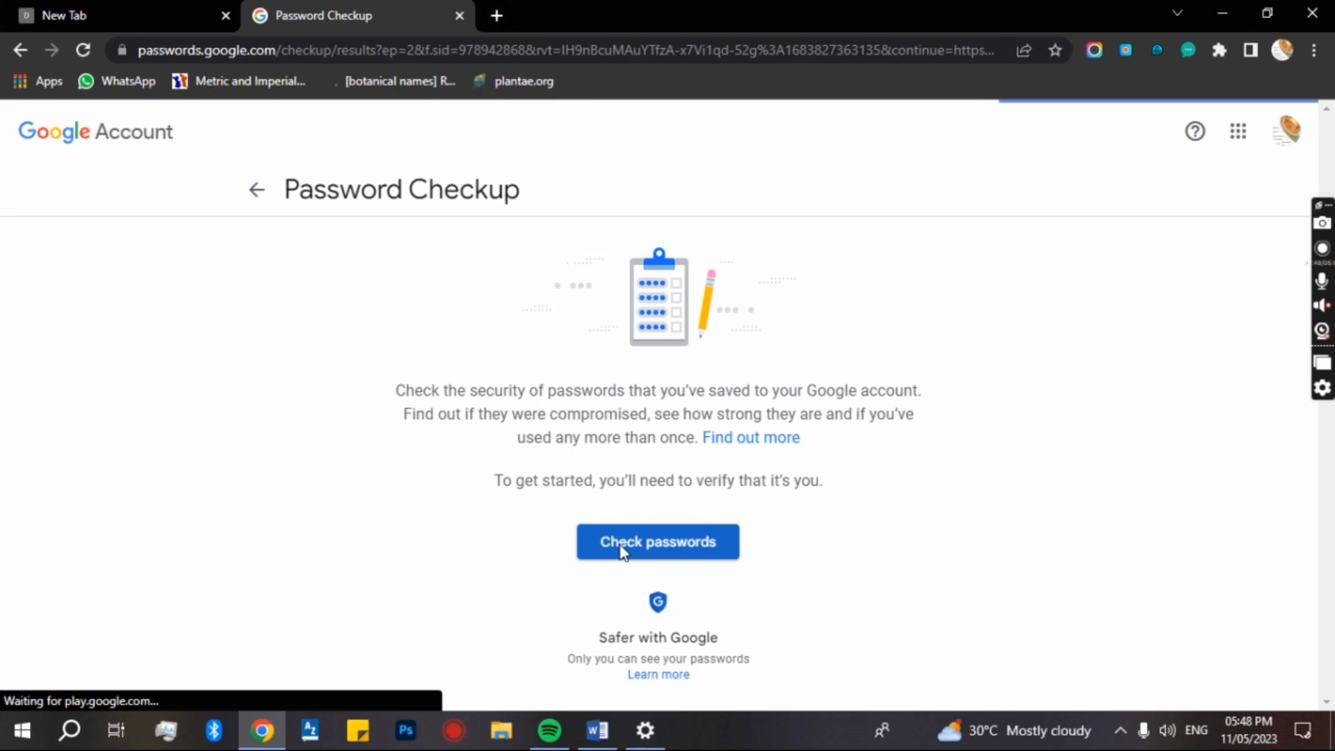
{"action": "left_click", "coordinate": [658, 542]}
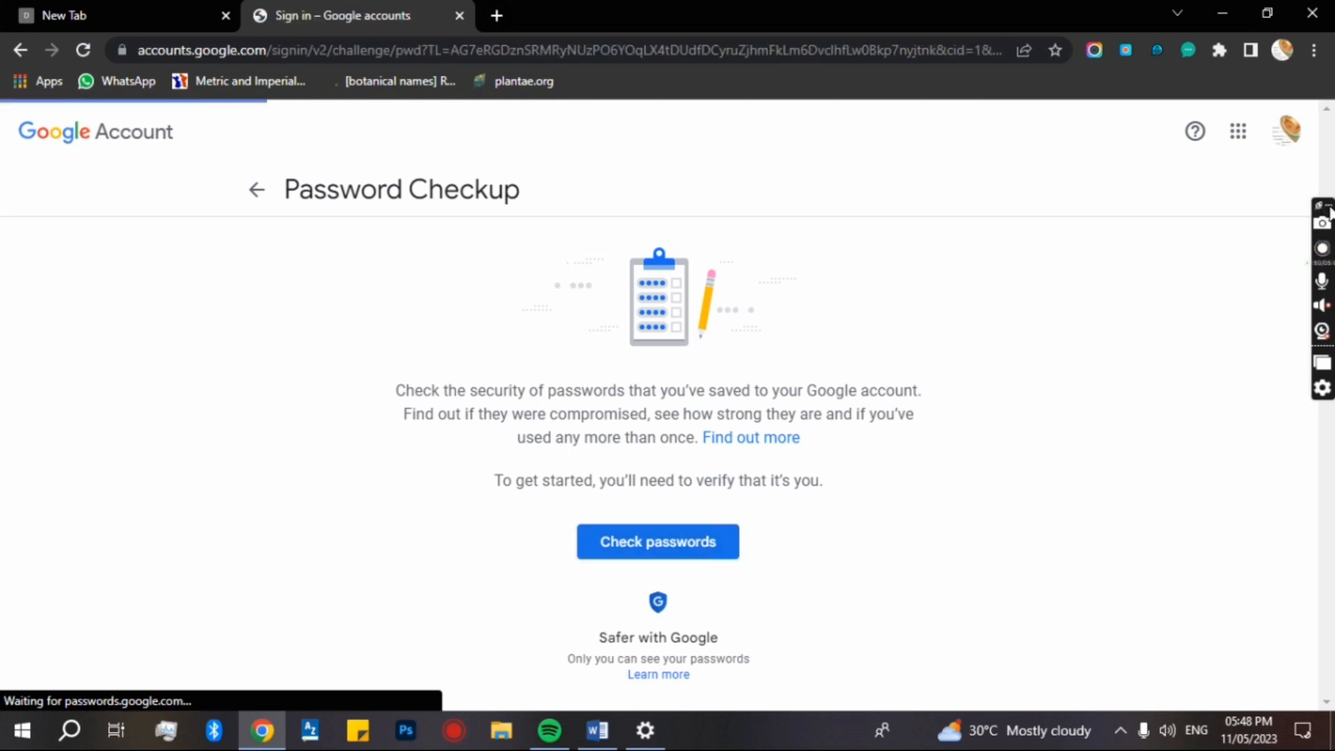
Enter the account password in the verification field and submit with Next.
{"action": "left_click", "coordinate": [658, 541]}
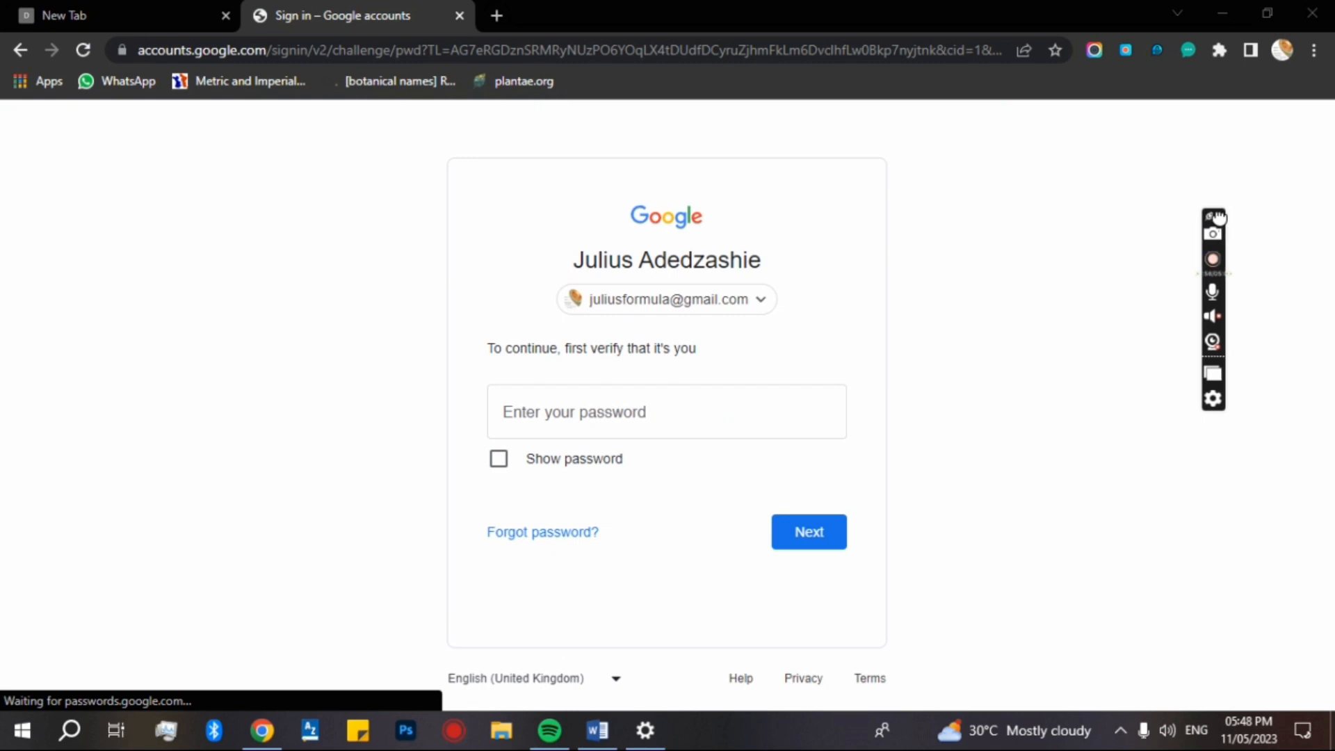
{"action": "mouse_move", "coordinate": [485, 467]}
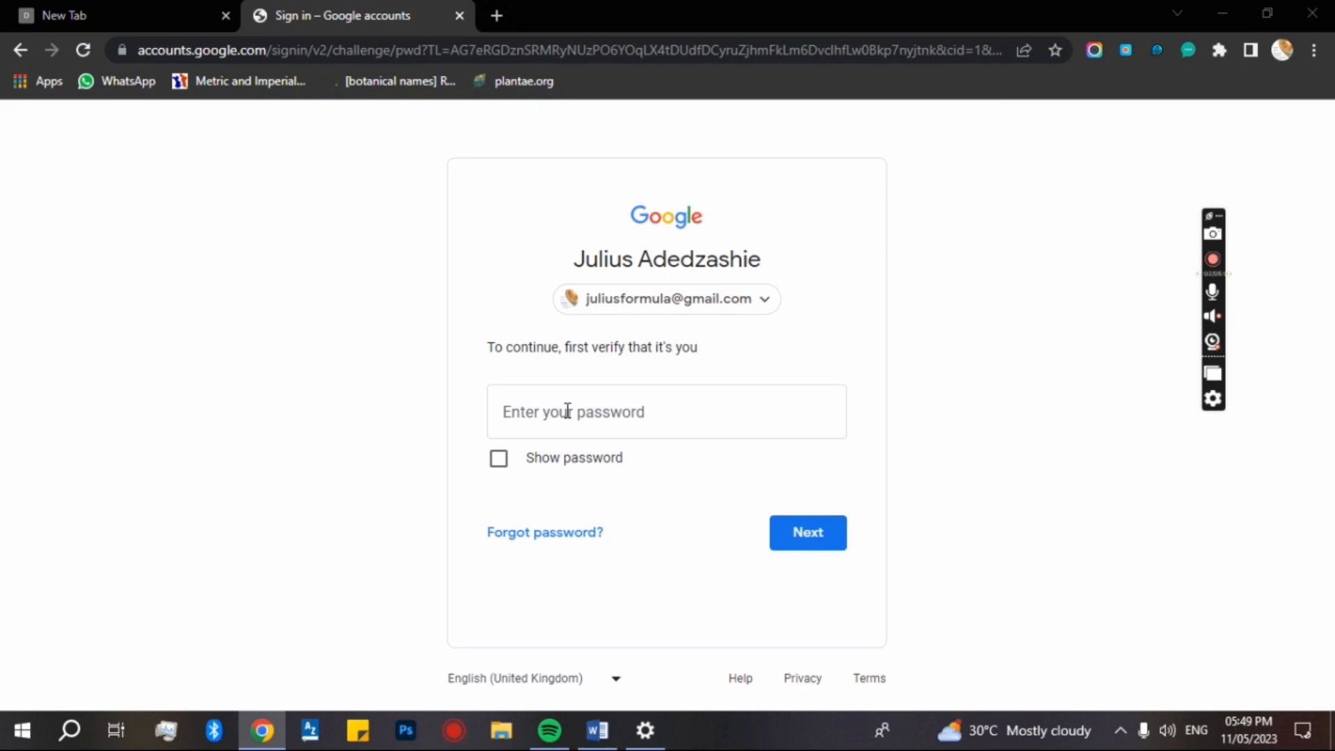
{"action": "left_click", "coordinate": [665, 411]}
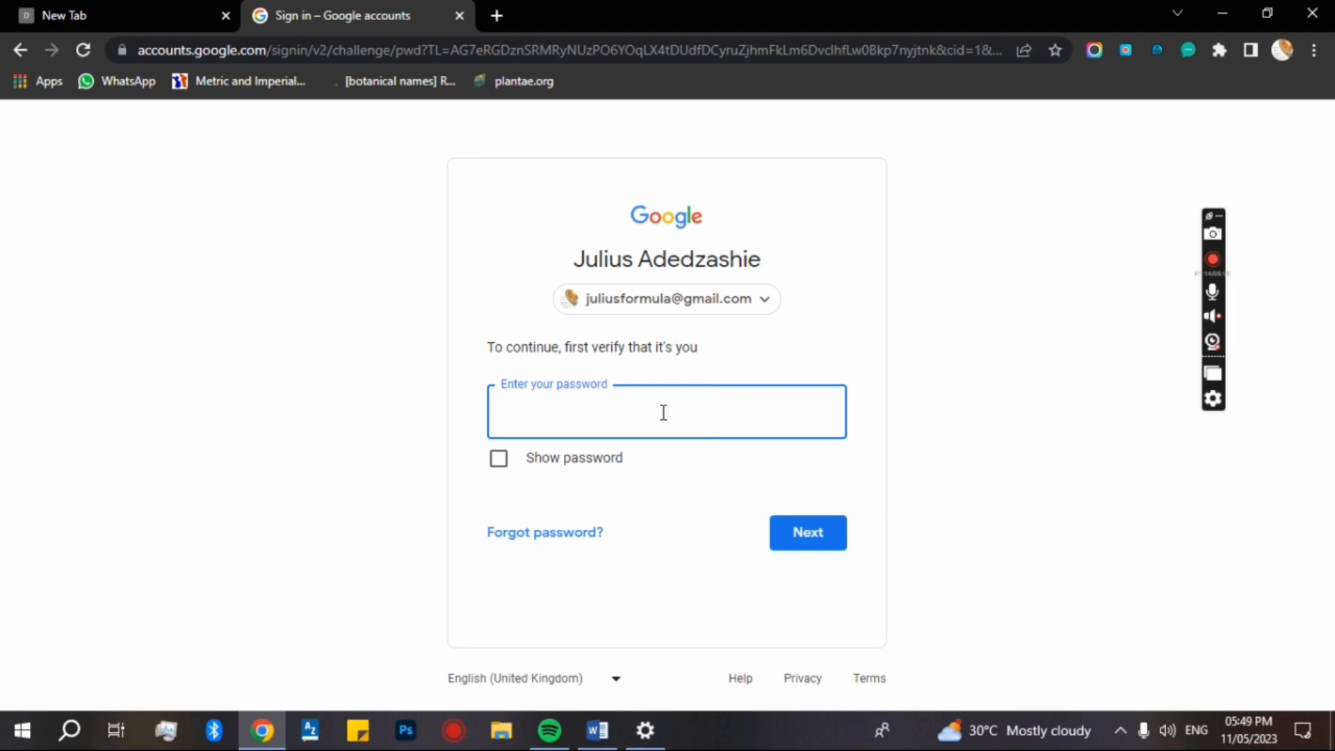
{"action": "left_click", "coordinate": [664, 413]}
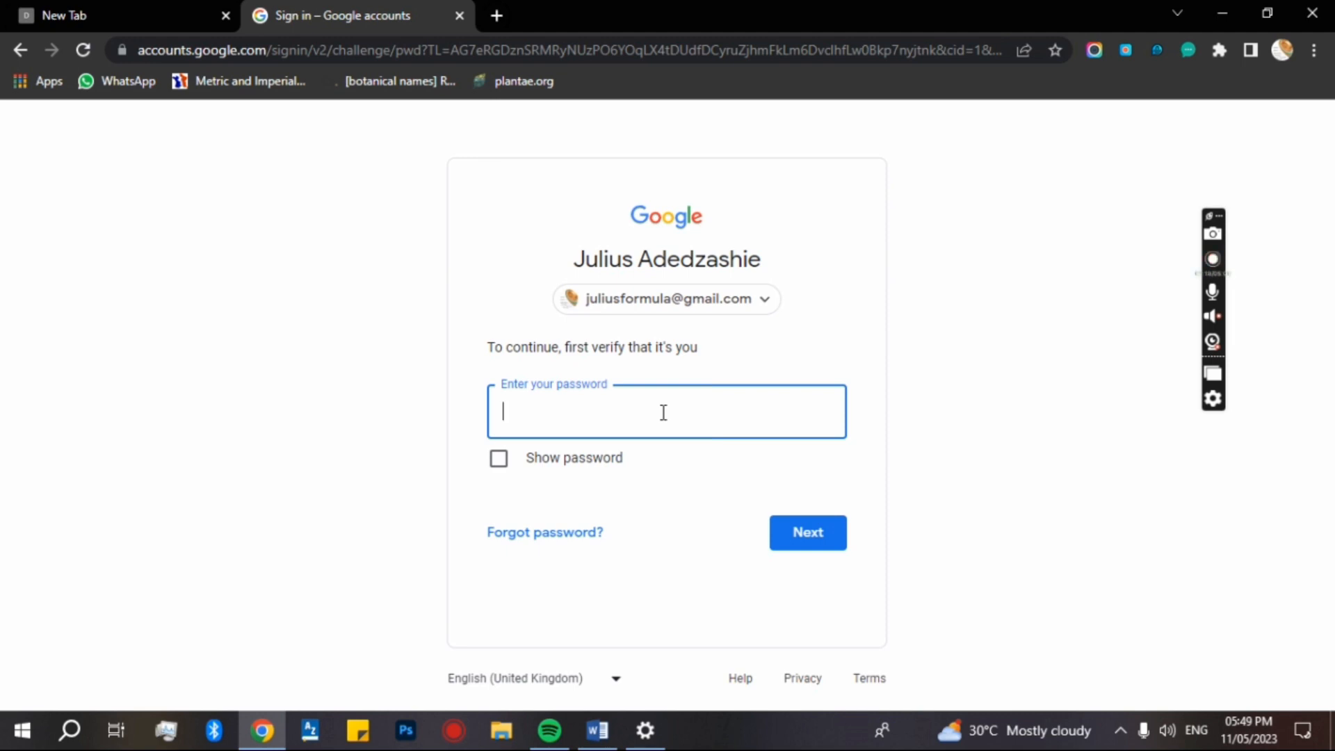
{"action": "type", "text": "•••••"}
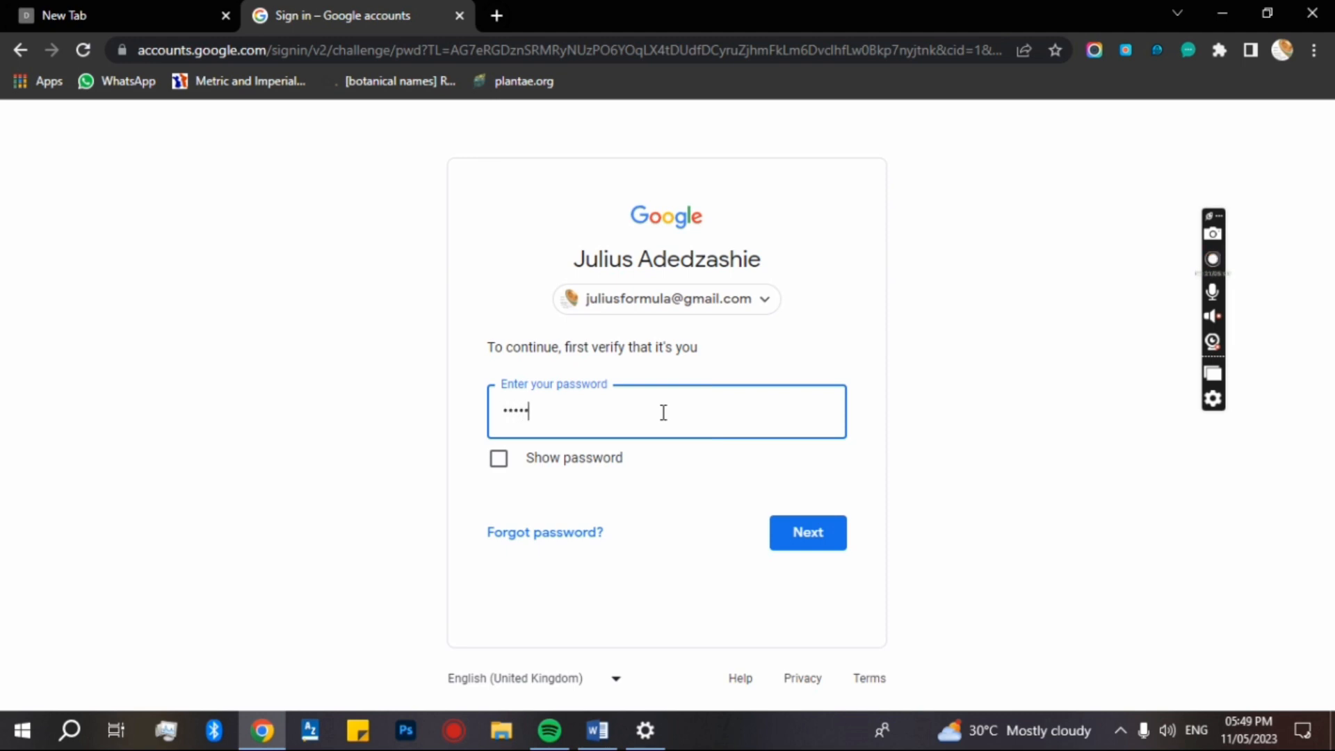
{"action": "type", "text": "•"}
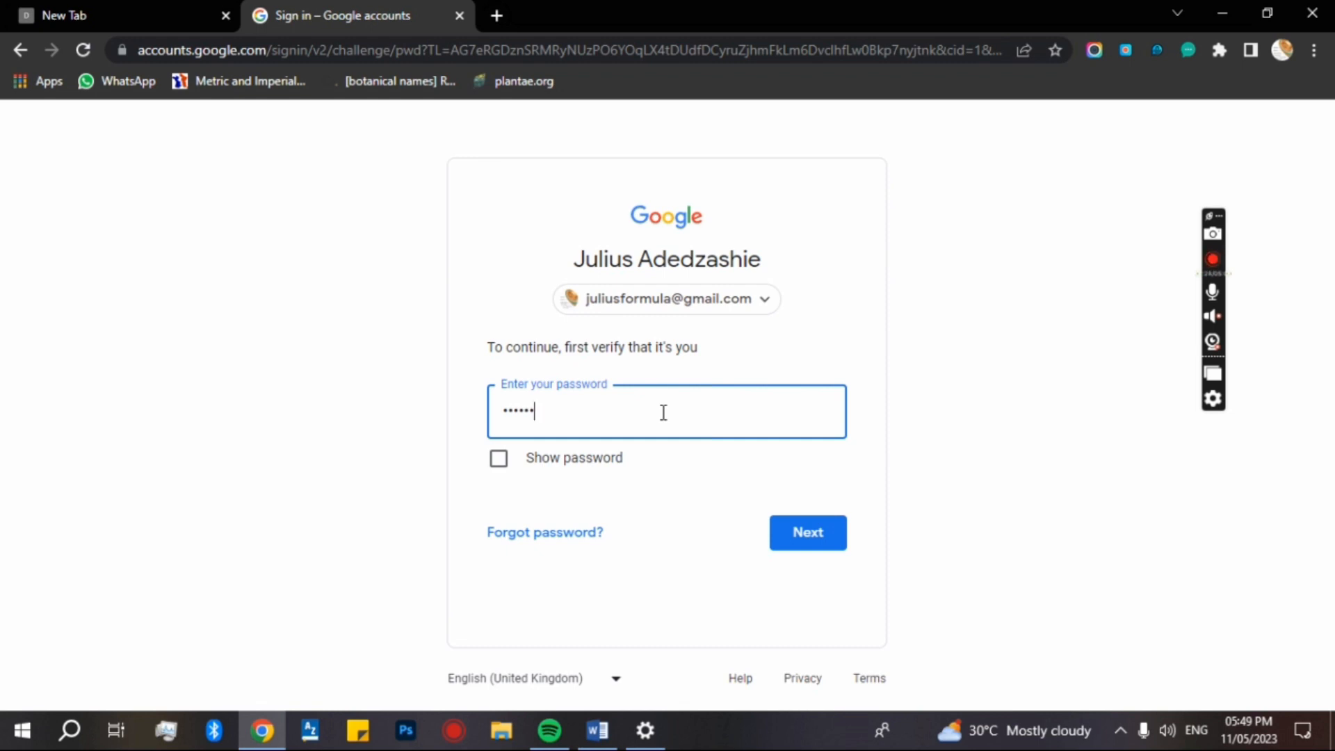
{"action": "type", "text": "••••"}
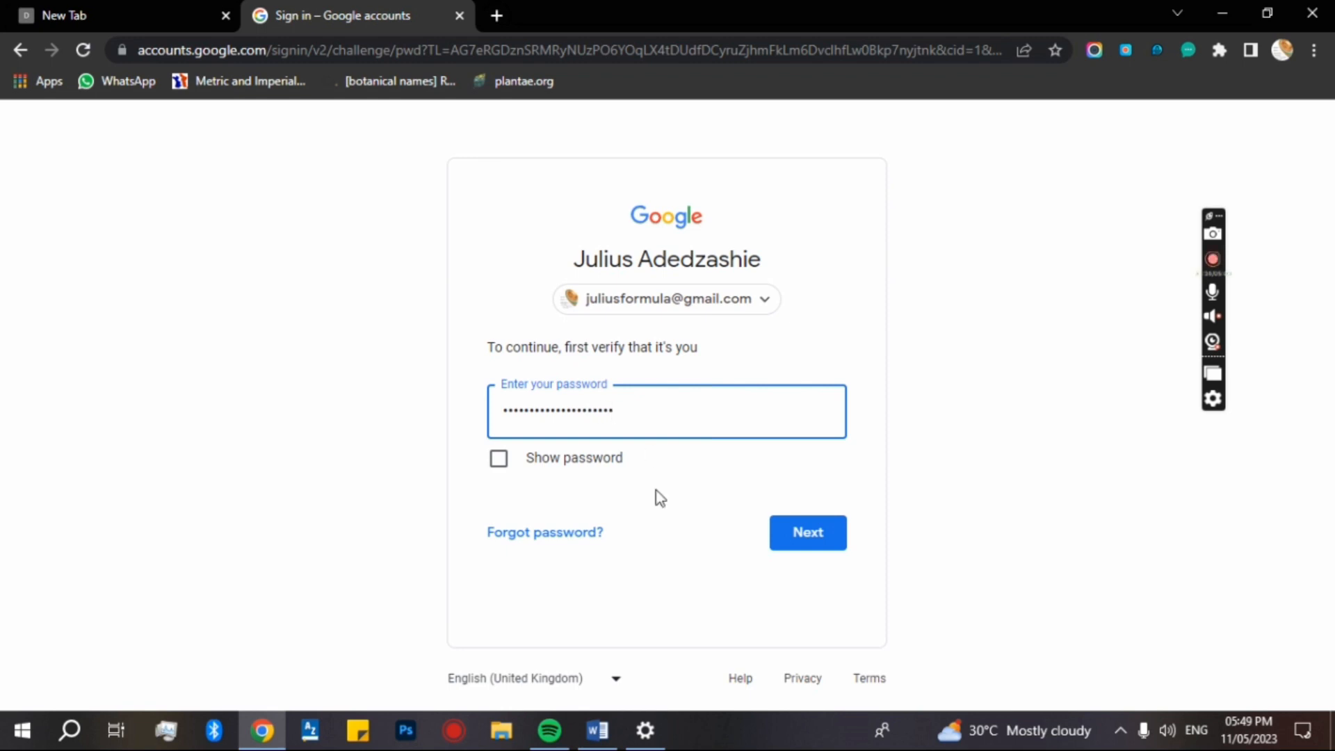
{"action": "left_click", "coordinate": [807, 533]}
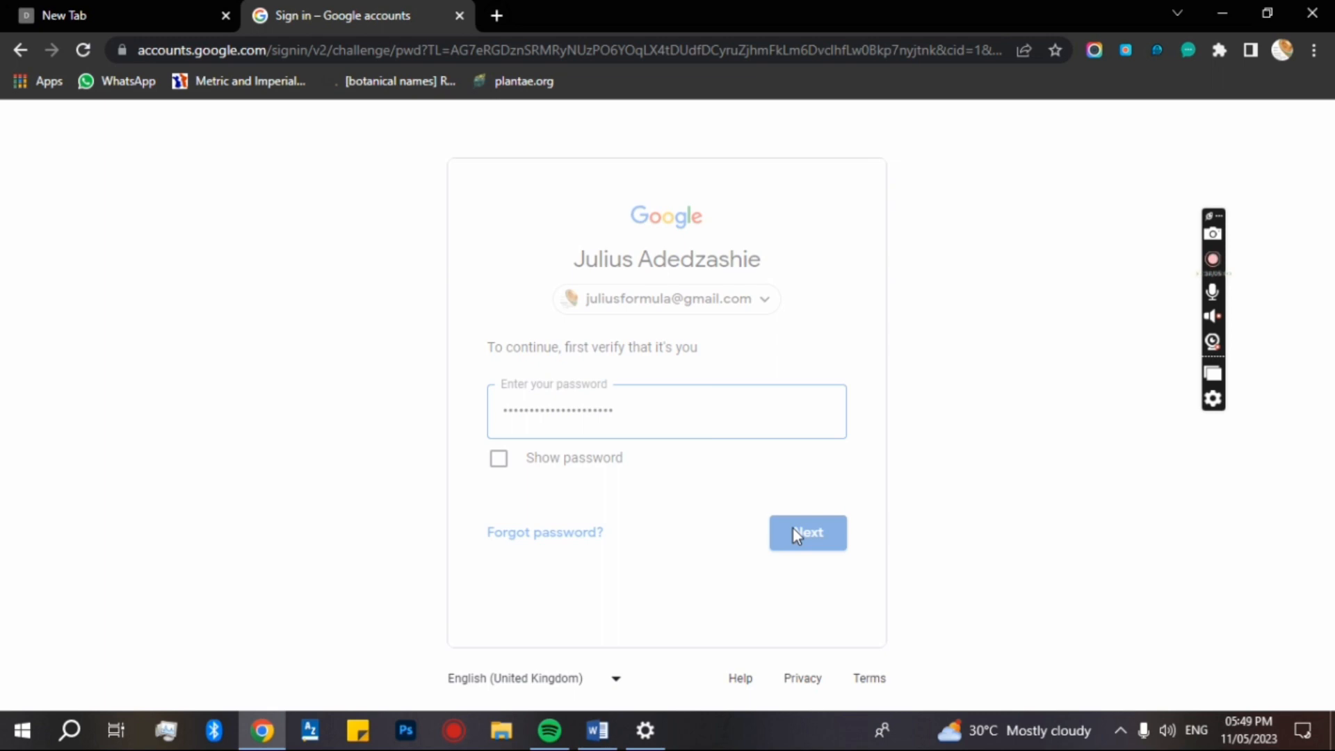
{"action": "left_click", "coordinate": [807, 533]}
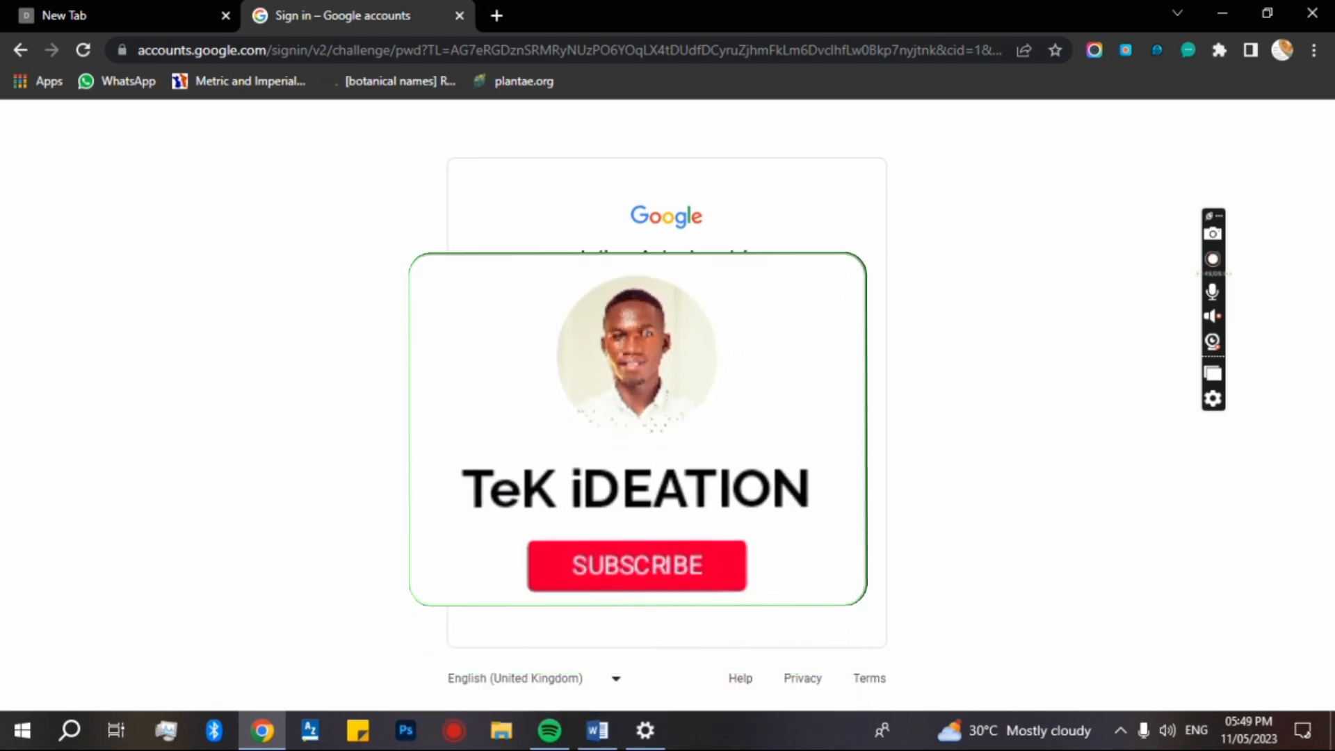
Retype the password after the wrong-password error and submit it again.
{"action": "left_click", "coordinate": [637, 565]}
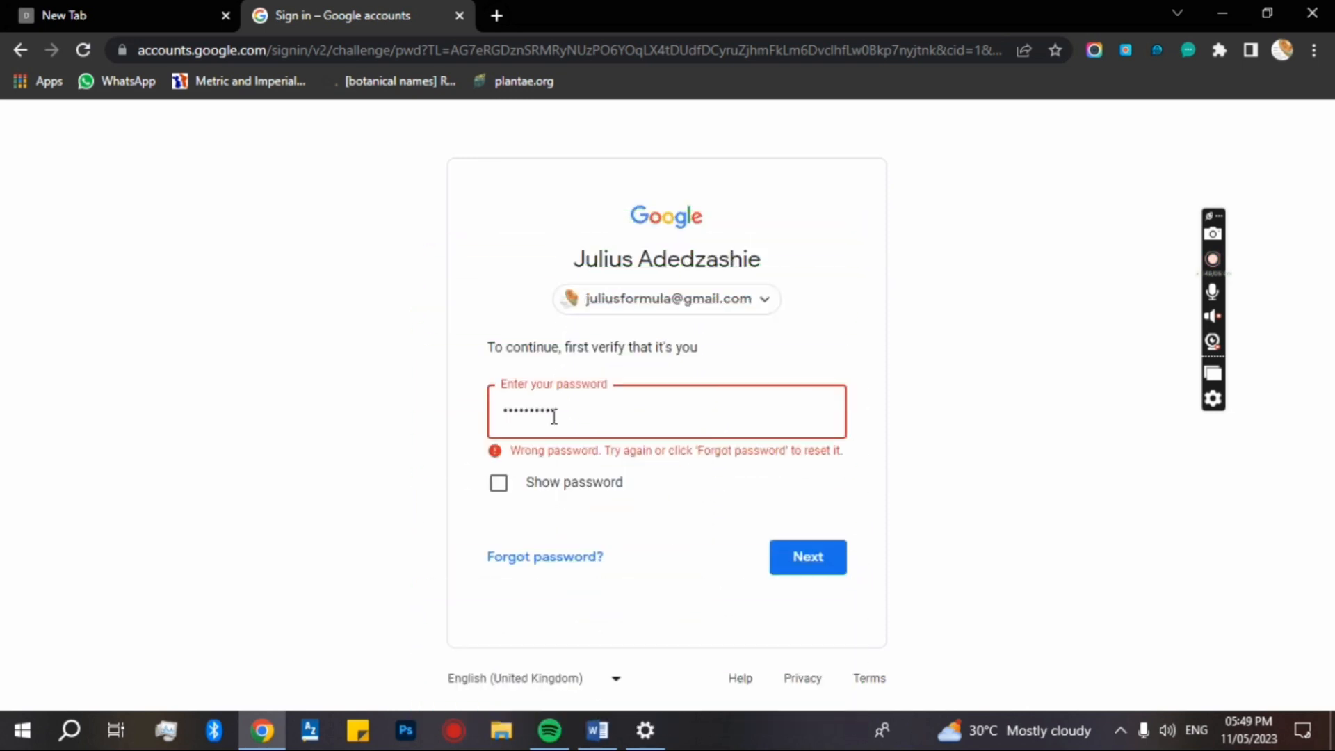
{"action": "type", "text": "••"}
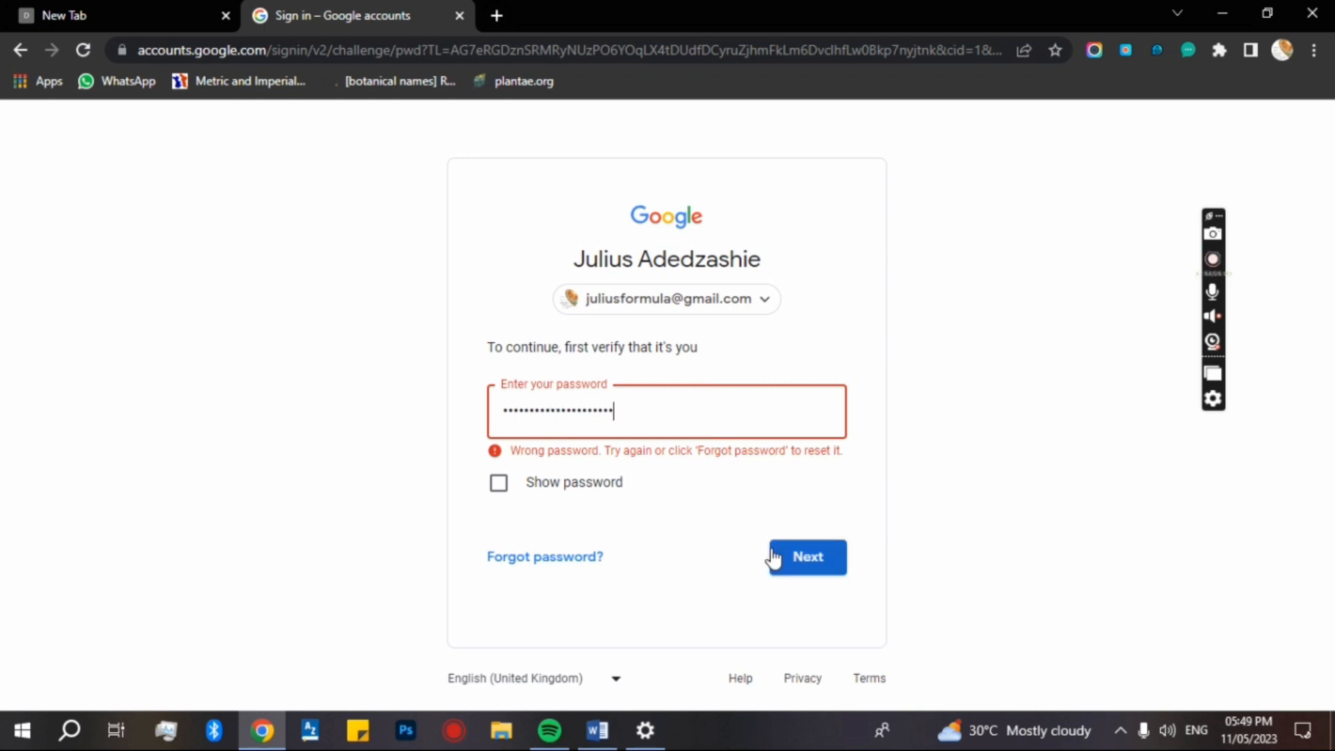
{"action": "left_click", "coordinate": [807, 557]}
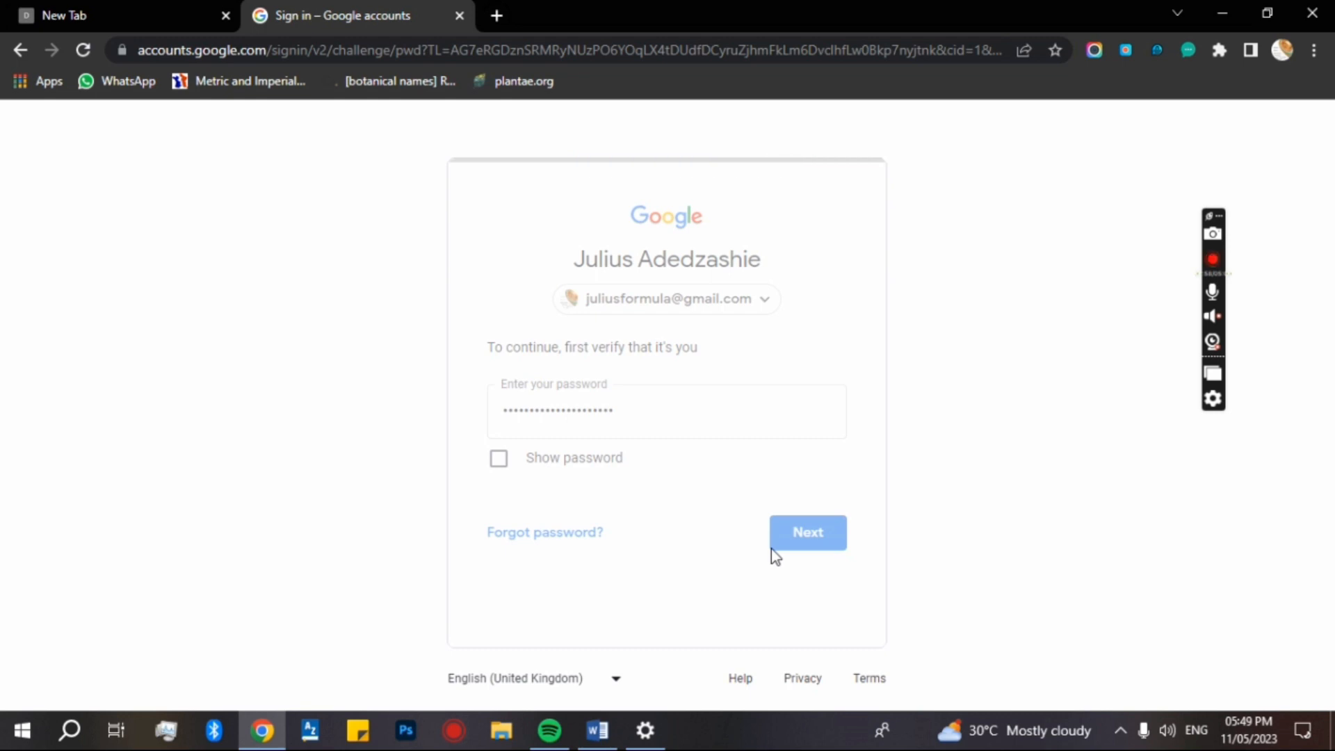
{"action": "left_click", "coordinate": [808, 532]}
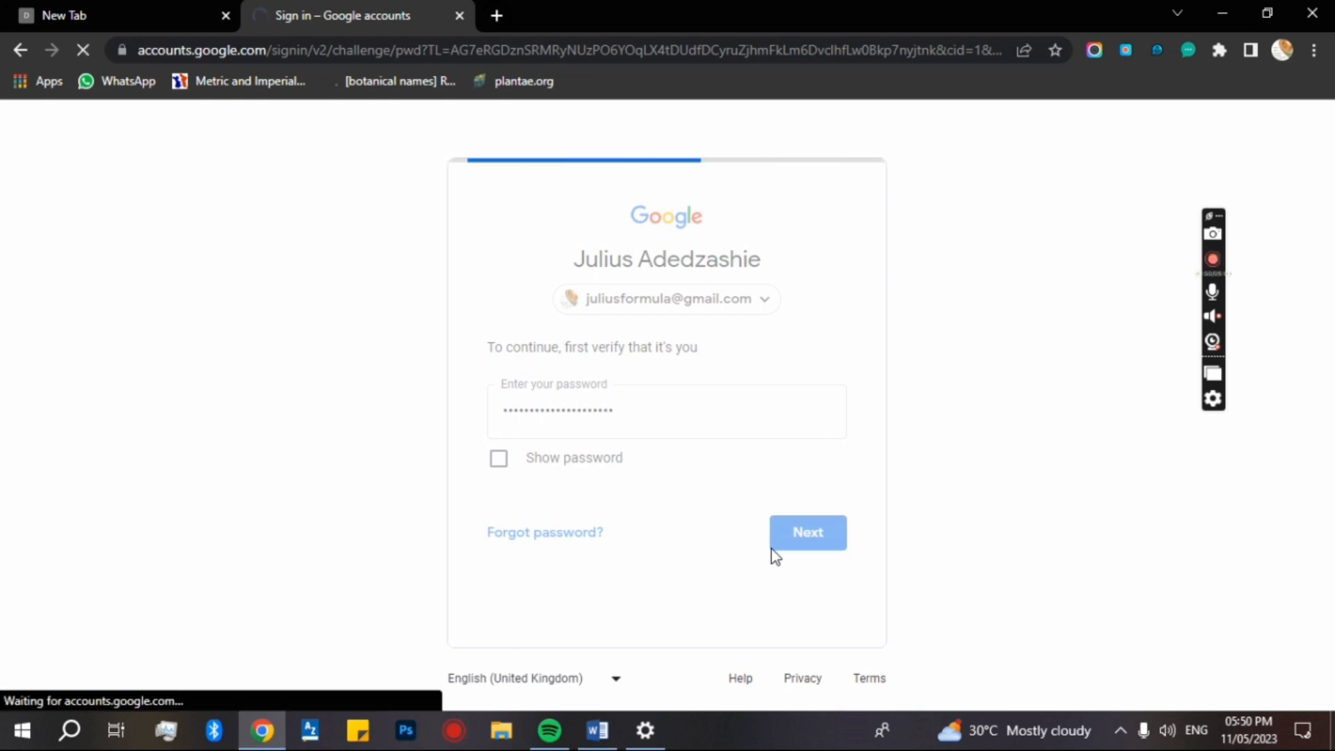
{"action": "left_click", "coordinate": [807, 532]}
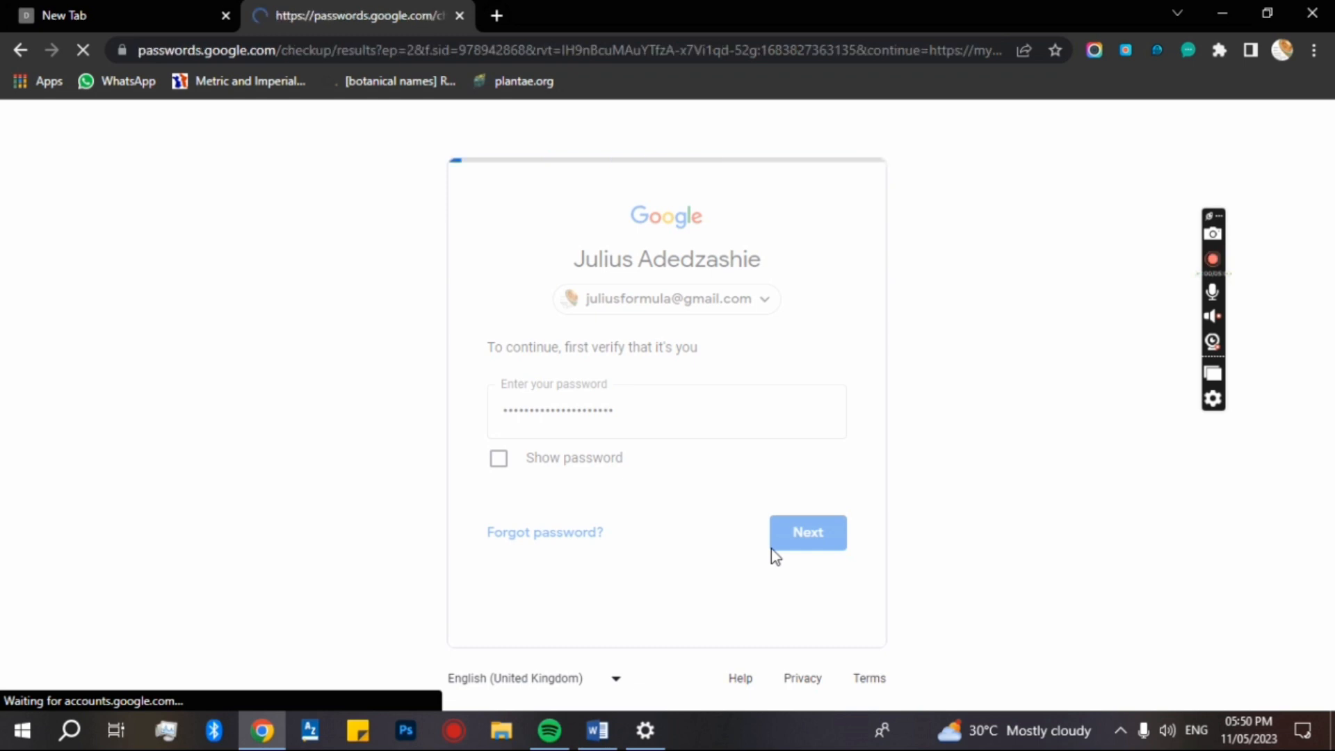
View results: 73 sites checked, 1 compromised, 35 reused, 18 weak passwords.
{"action": "left_click", "coordinate": [808, 532]}
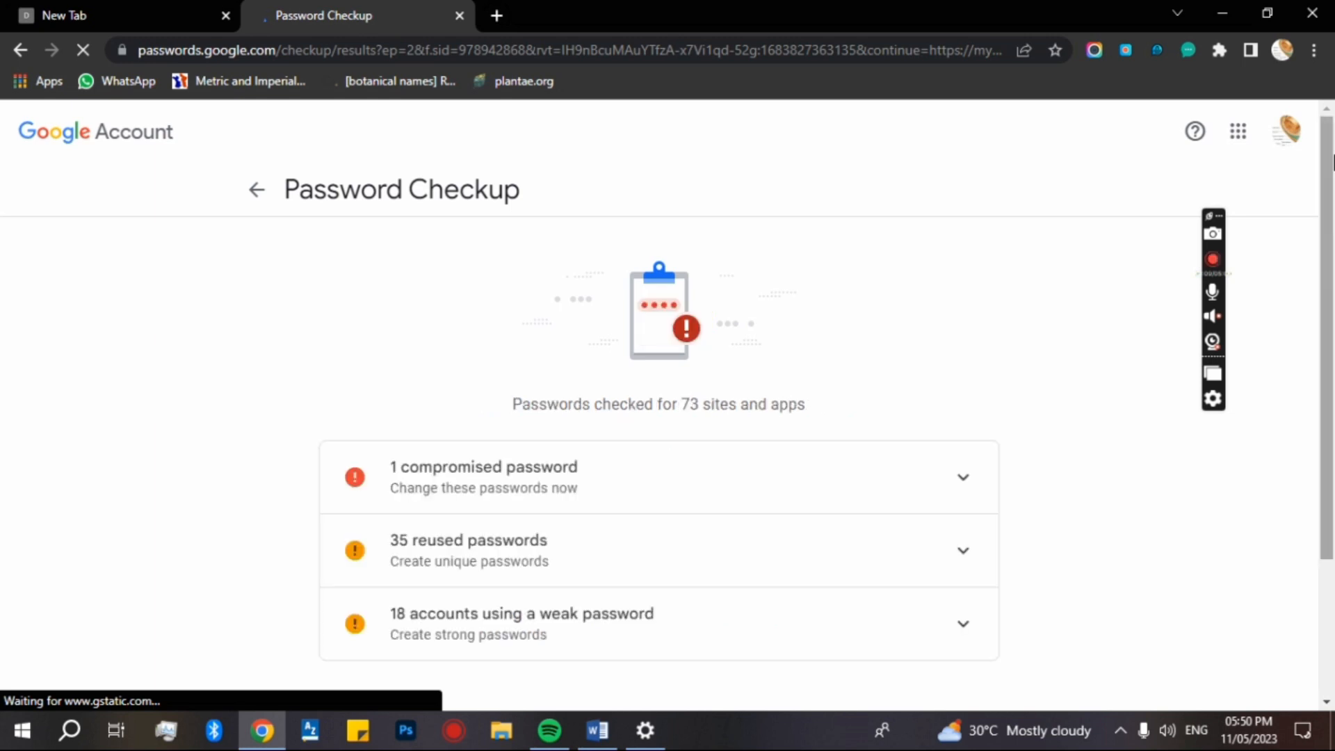
{"action": "scroll", "scroll_direction": "down", "scroll_amount": 3}
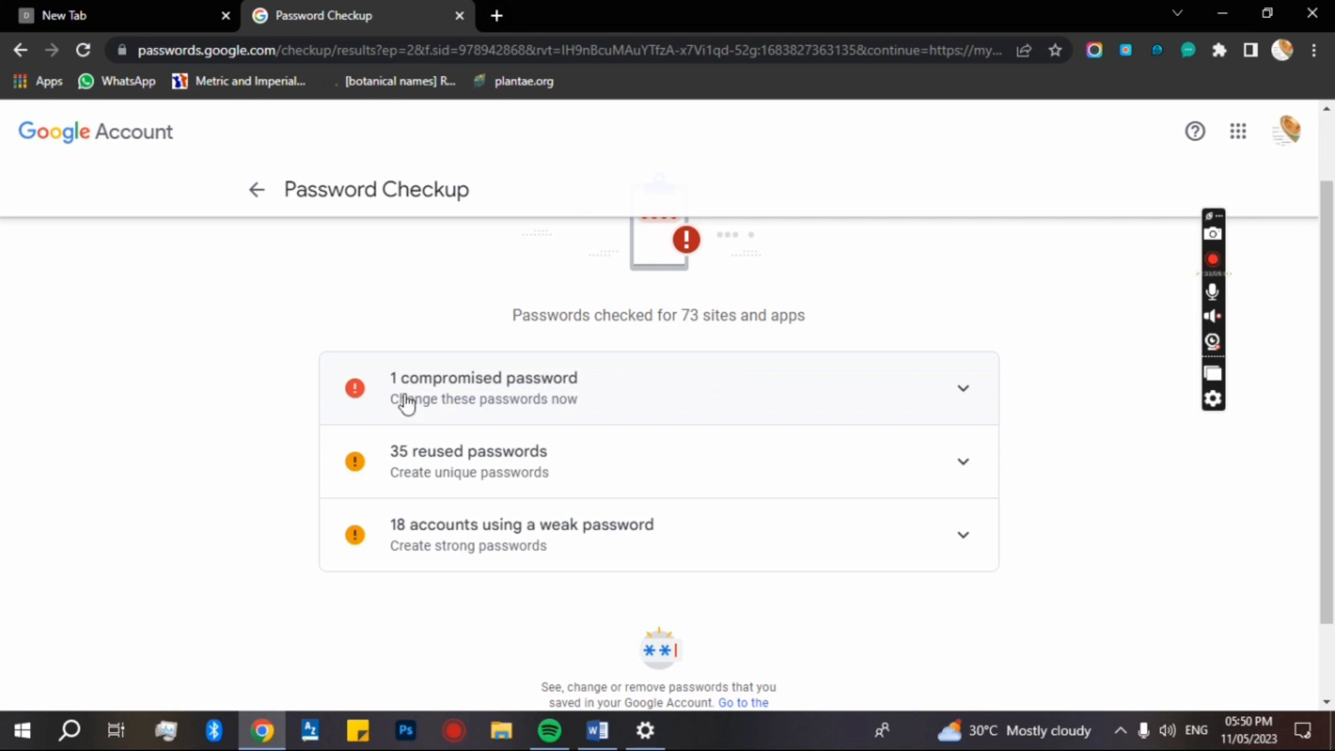
{"action": "mouse_move", "coordinate": [424, 461]}
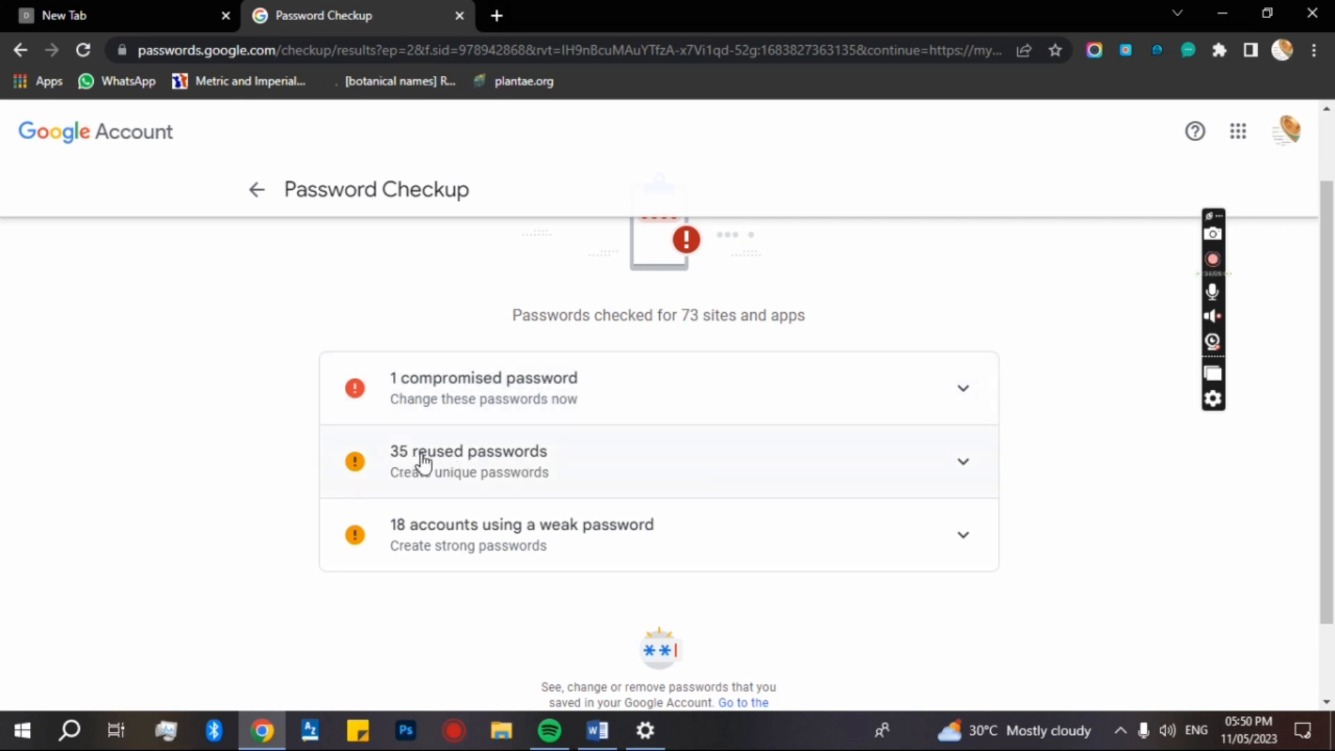
{"action": "mouse_move", "coordinate": [440, 460]}
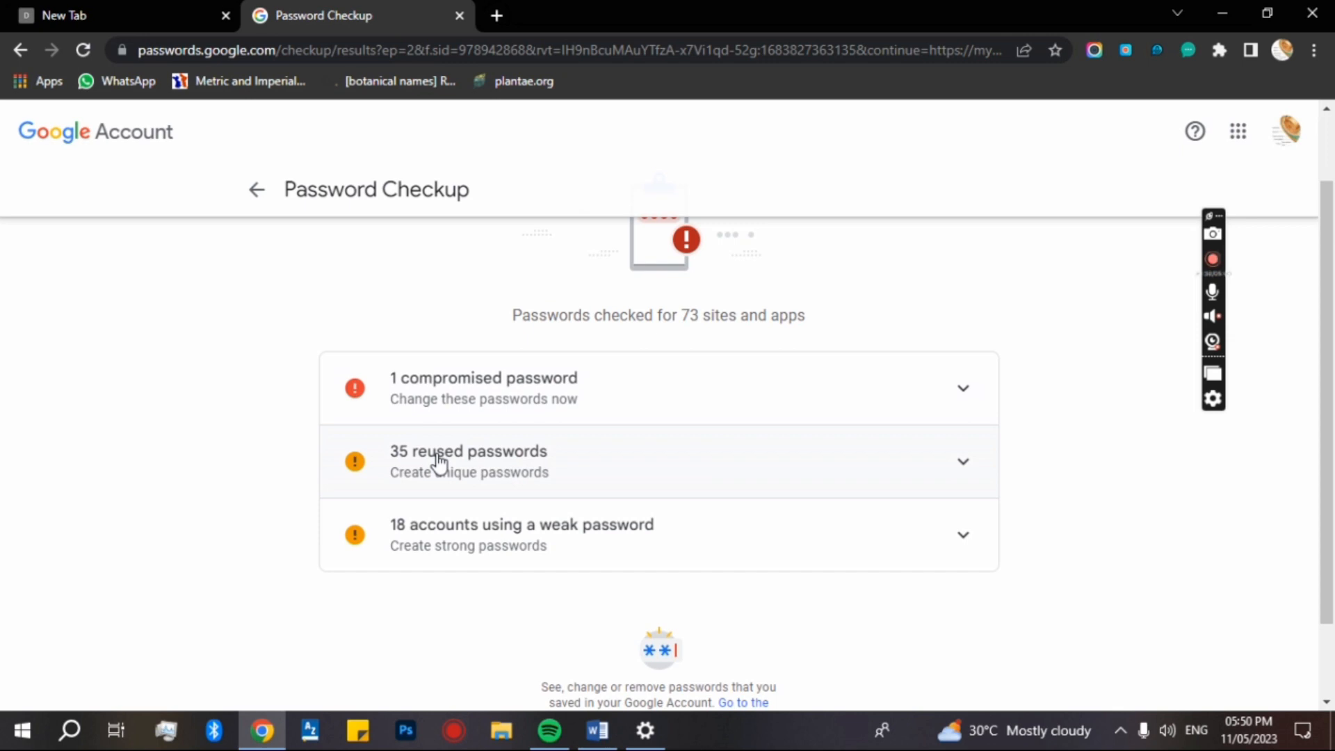
{"action": "mouse_move", "coordinate": [431, 485]}
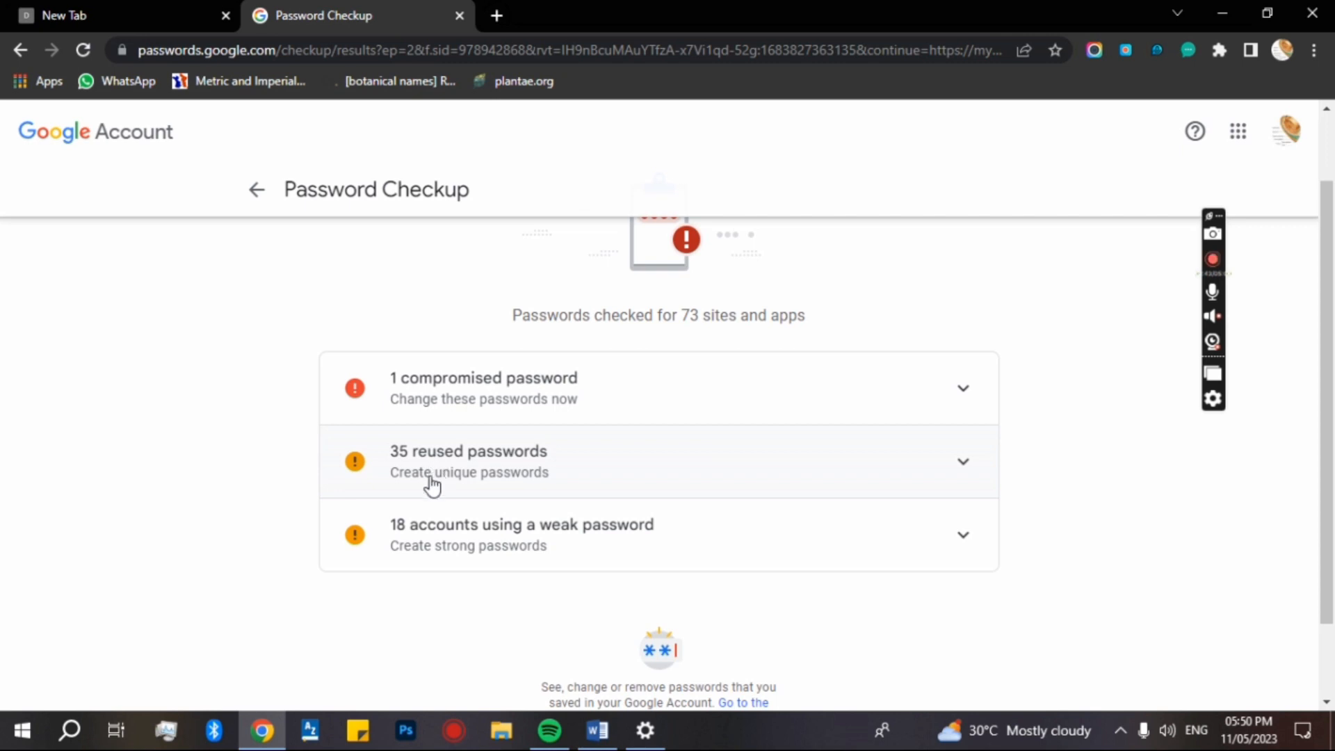
{"action": "mouse_move", "coordinate": [553, 532]}
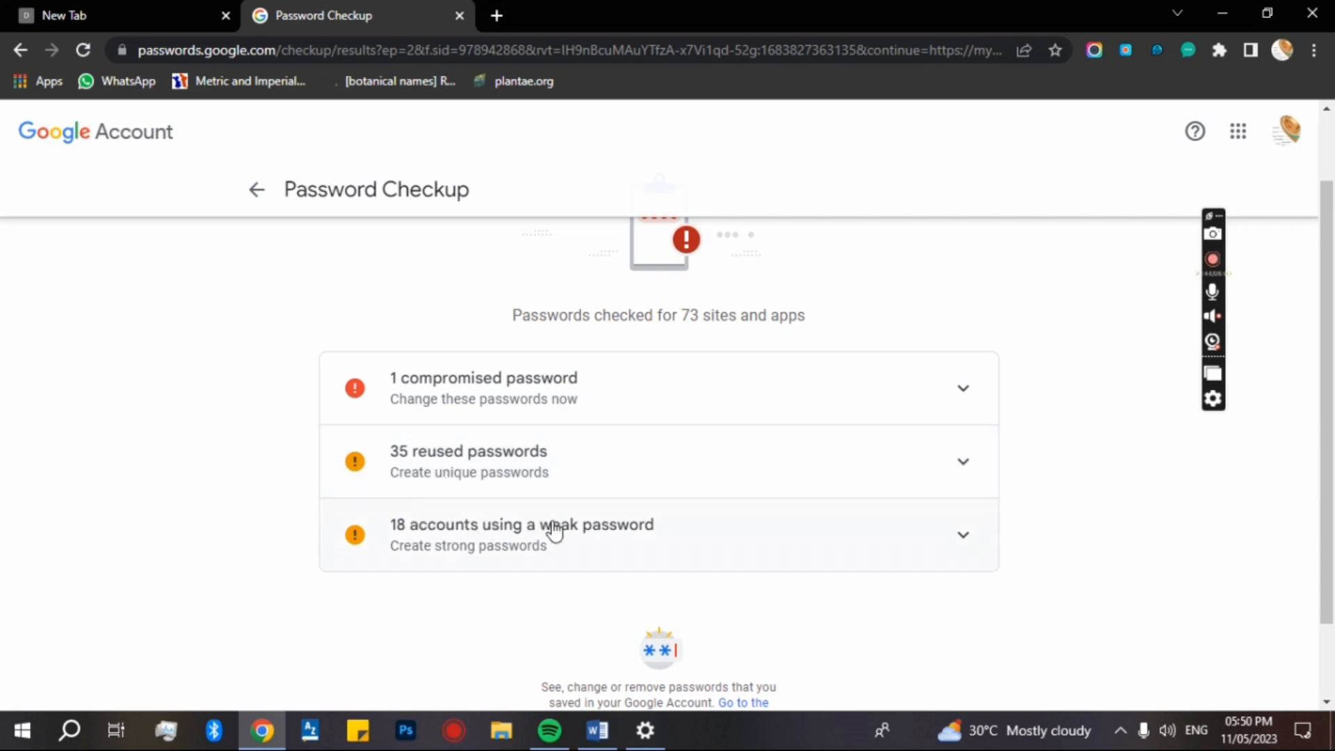
{"action": "mouse_move", "coordinate": [794, 468]}
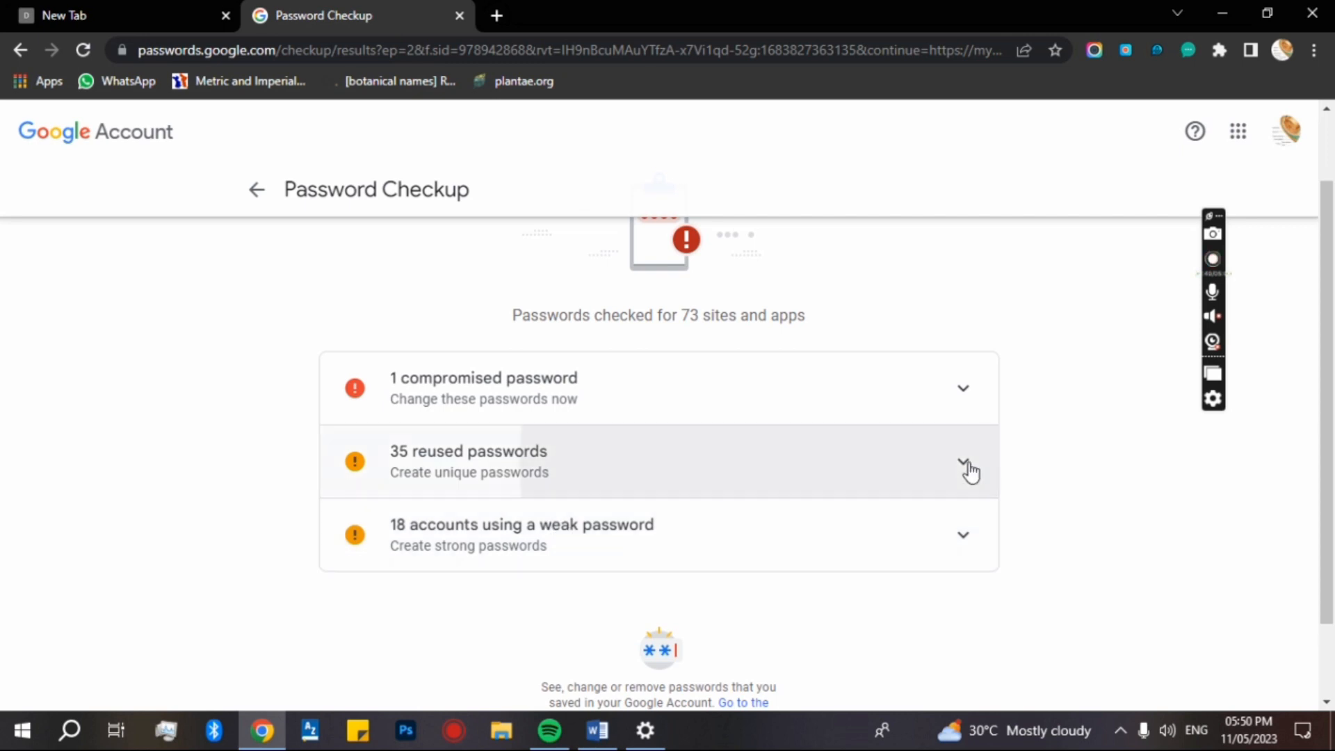
Expand '35 reused passwords' and scroll through the groups of sites sharing passwords.
{"action": "left_click", "coordinate": [963, 468]}
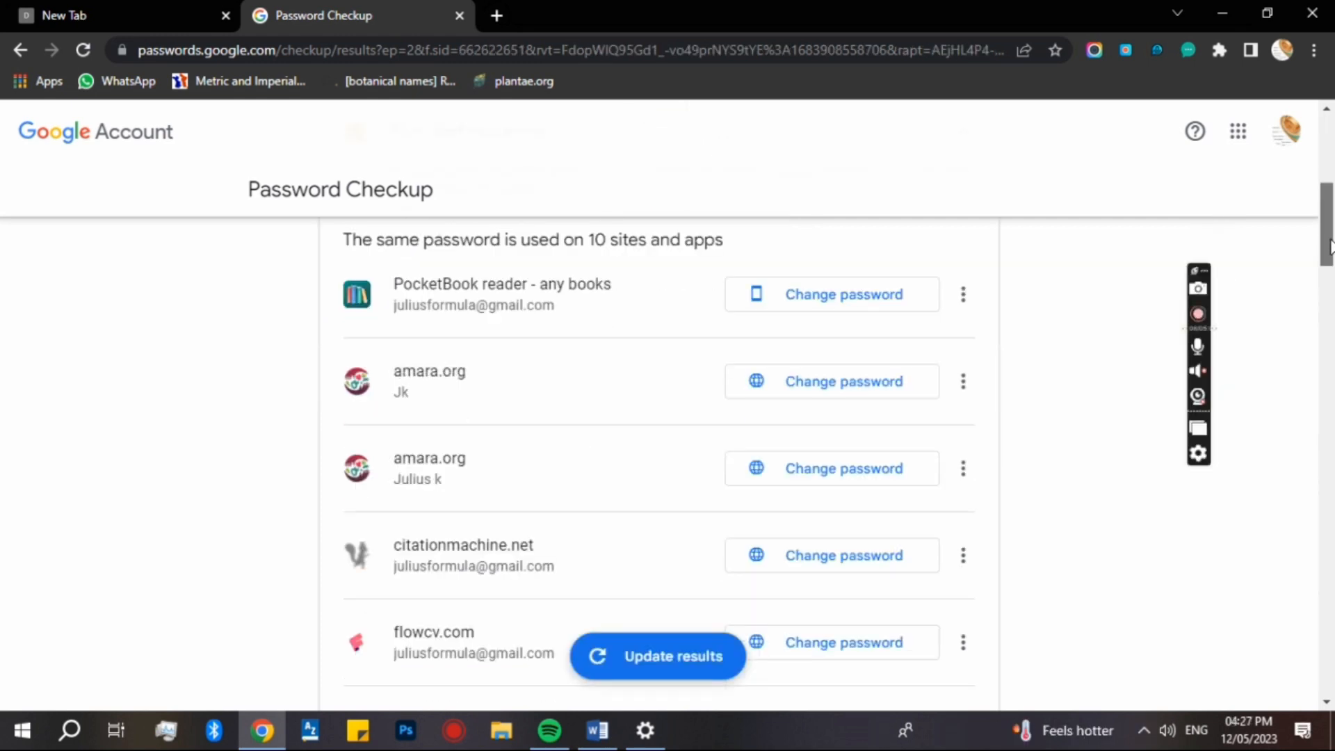
{"action": "scroll", "scroll_direction": "down", "scroll_amount": 3}
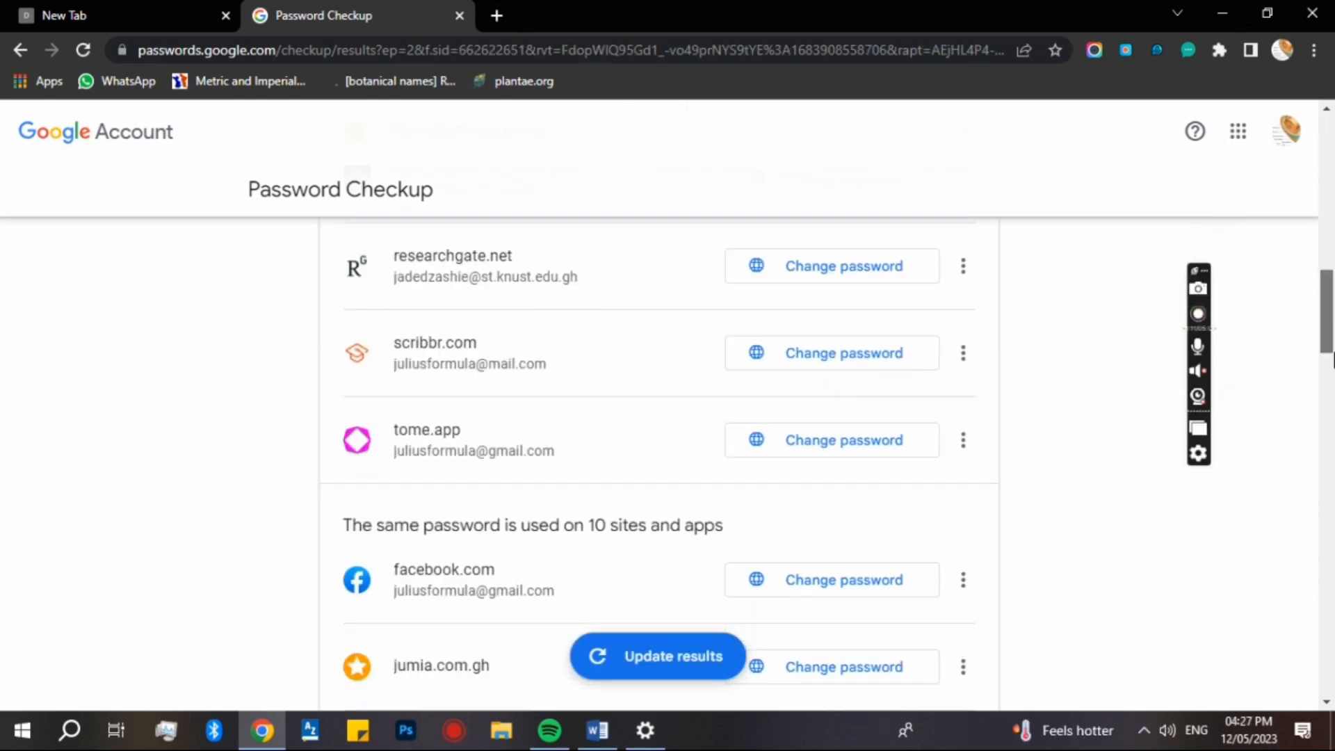
{"action": "scroll", "scroll_direction": "down", "scroll_amount": 3}
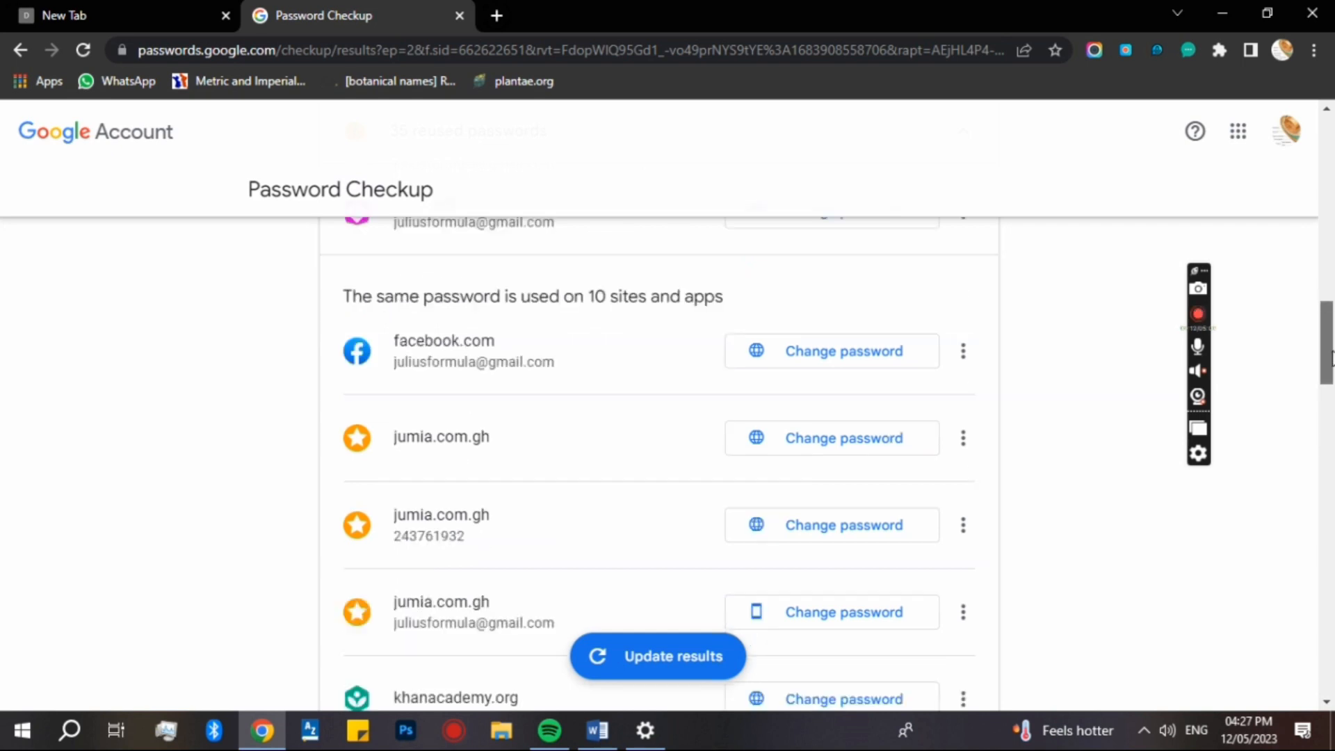
{"action": "scroll", "scroll_direction": "down", "scroll_amount": 3}
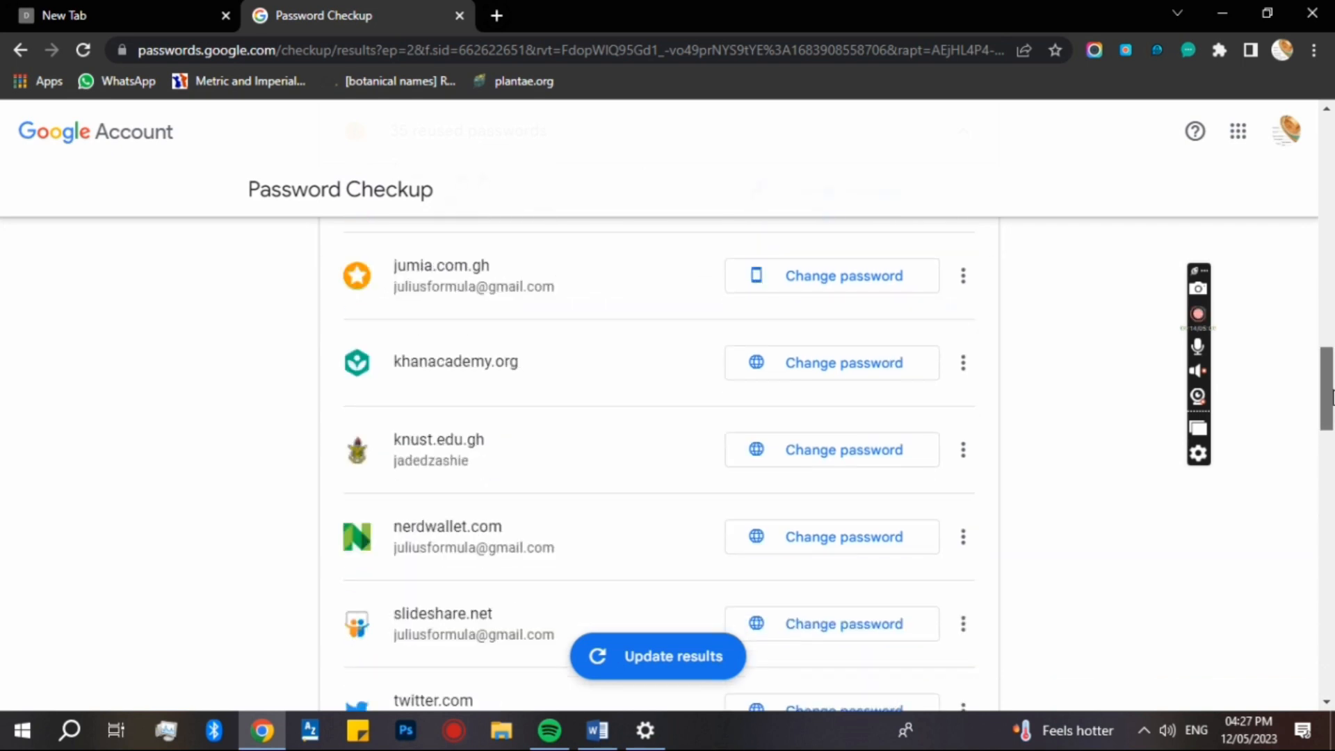
{"action": "scroll", "scroll_direction": "down", "scroll_amount": 3}
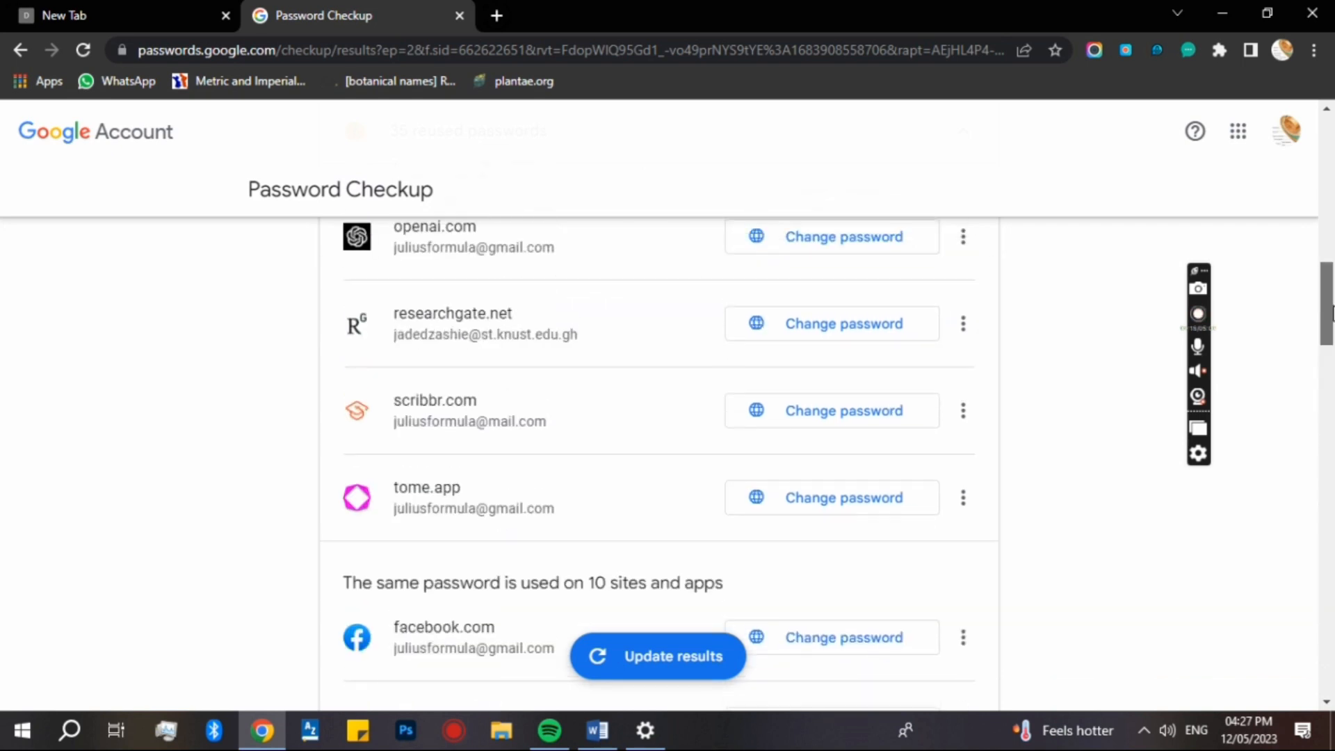
{"action": "scroll", "scroll_direction": "down", "scroll_amount": 3}
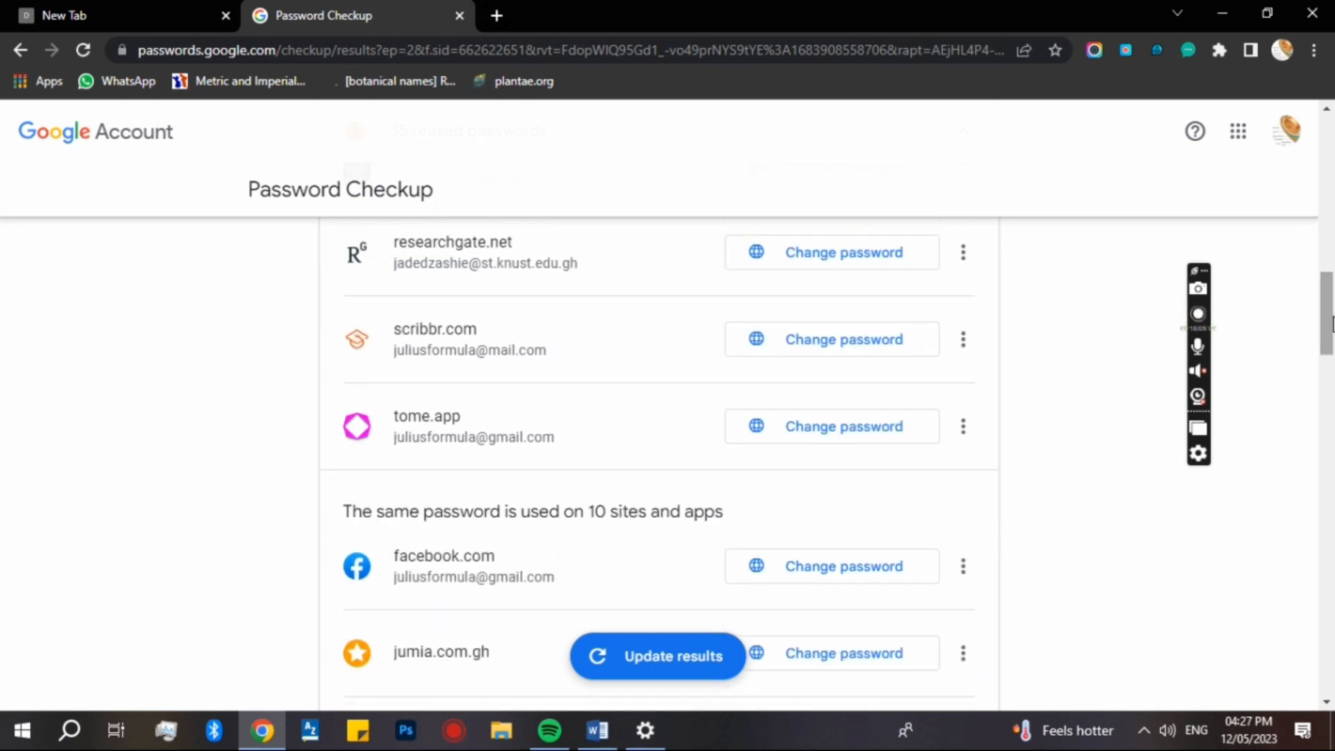
{"action": "mouse_move", "coordinate": [824, 404]}
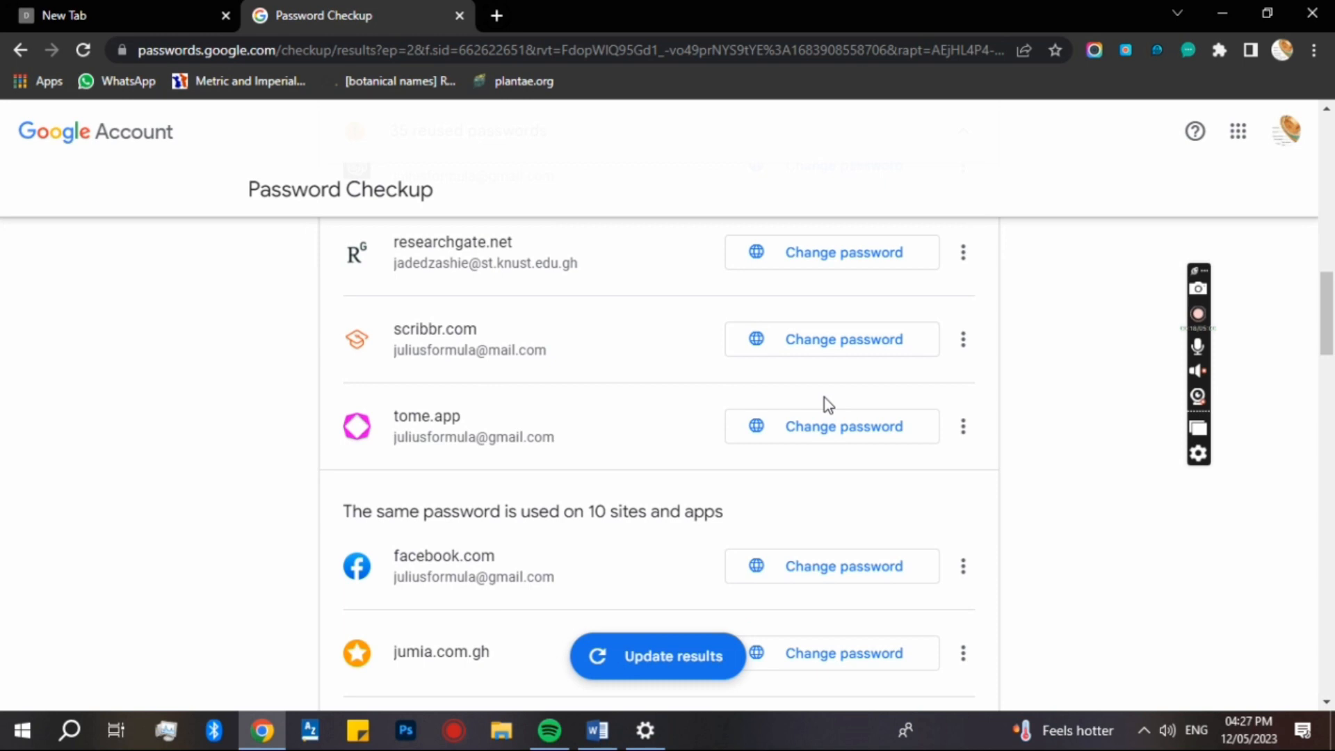
{"action": "mouse_move", "coordinate": [814, 398]}
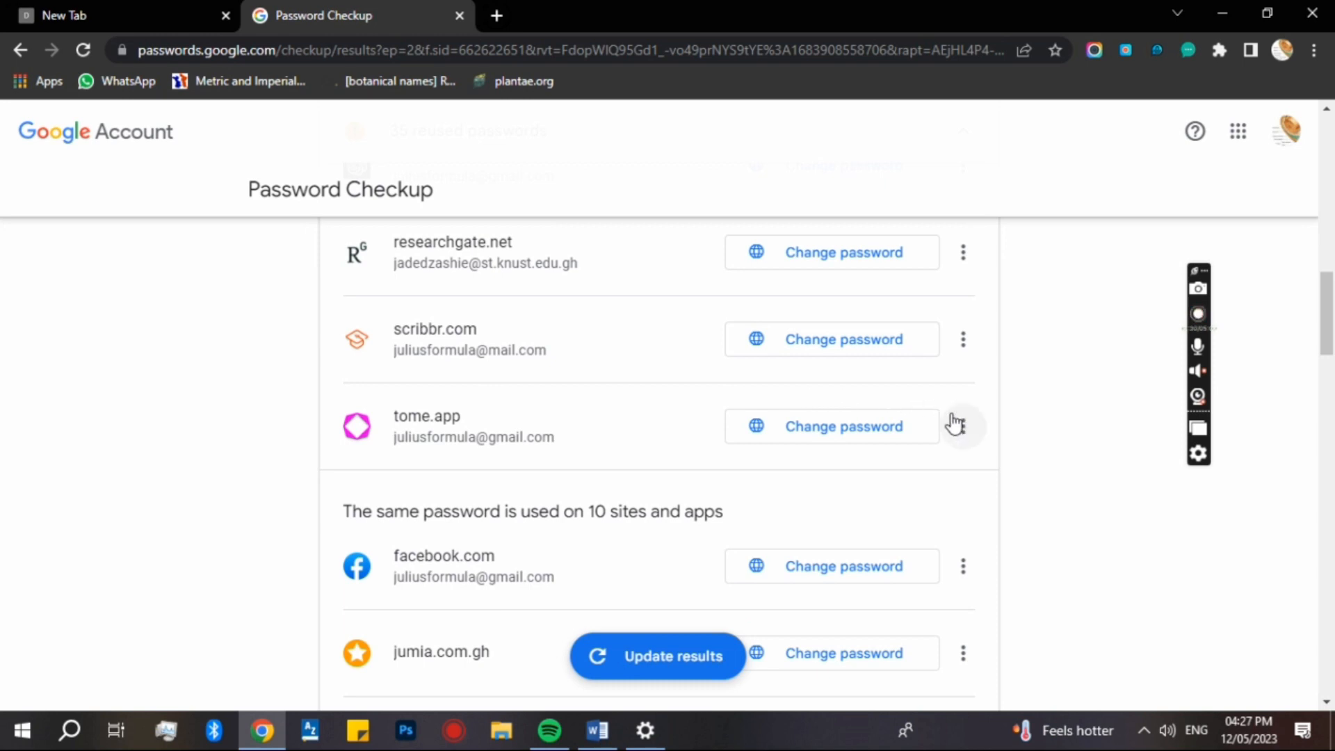
{"action": "mouse_move", "coordinate": [962, 429]}
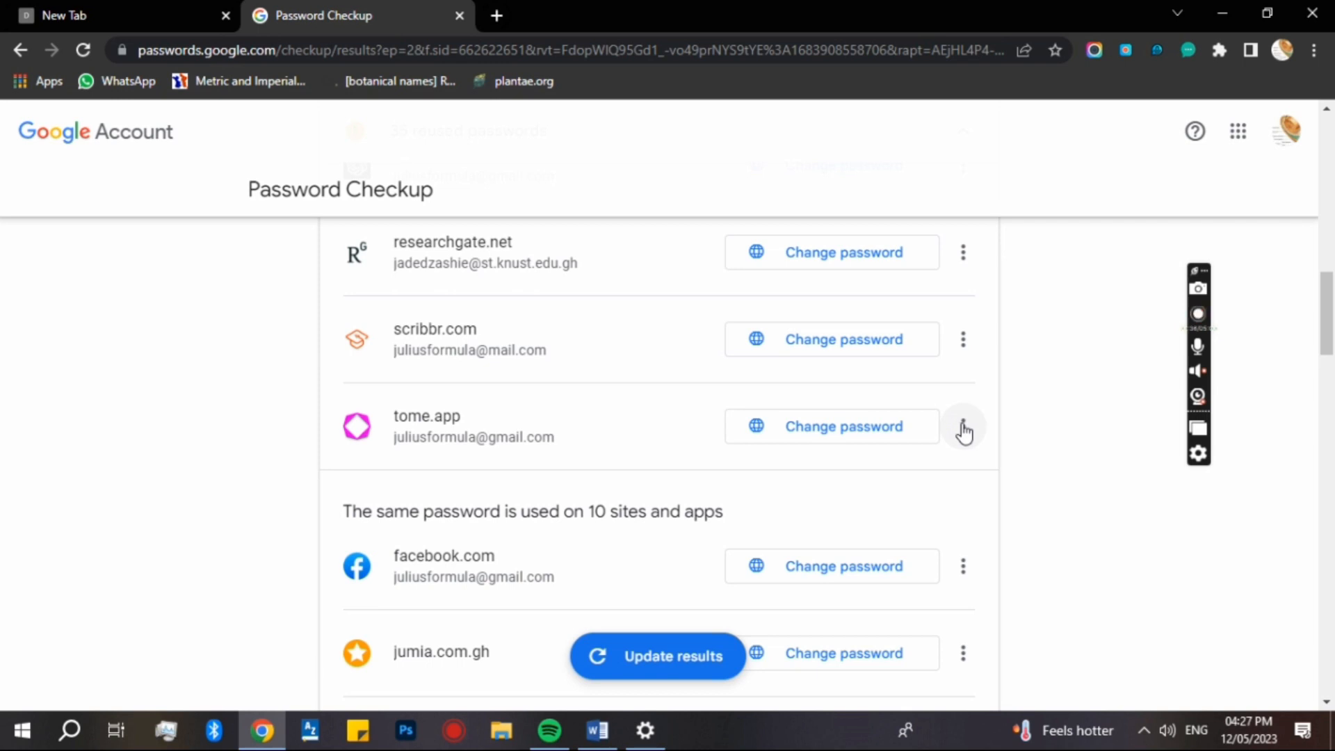
Open the tome.app entry's menu to show View, Update saved and Delete password.
{"action": "left_click", "coordinate": [962, 426]}
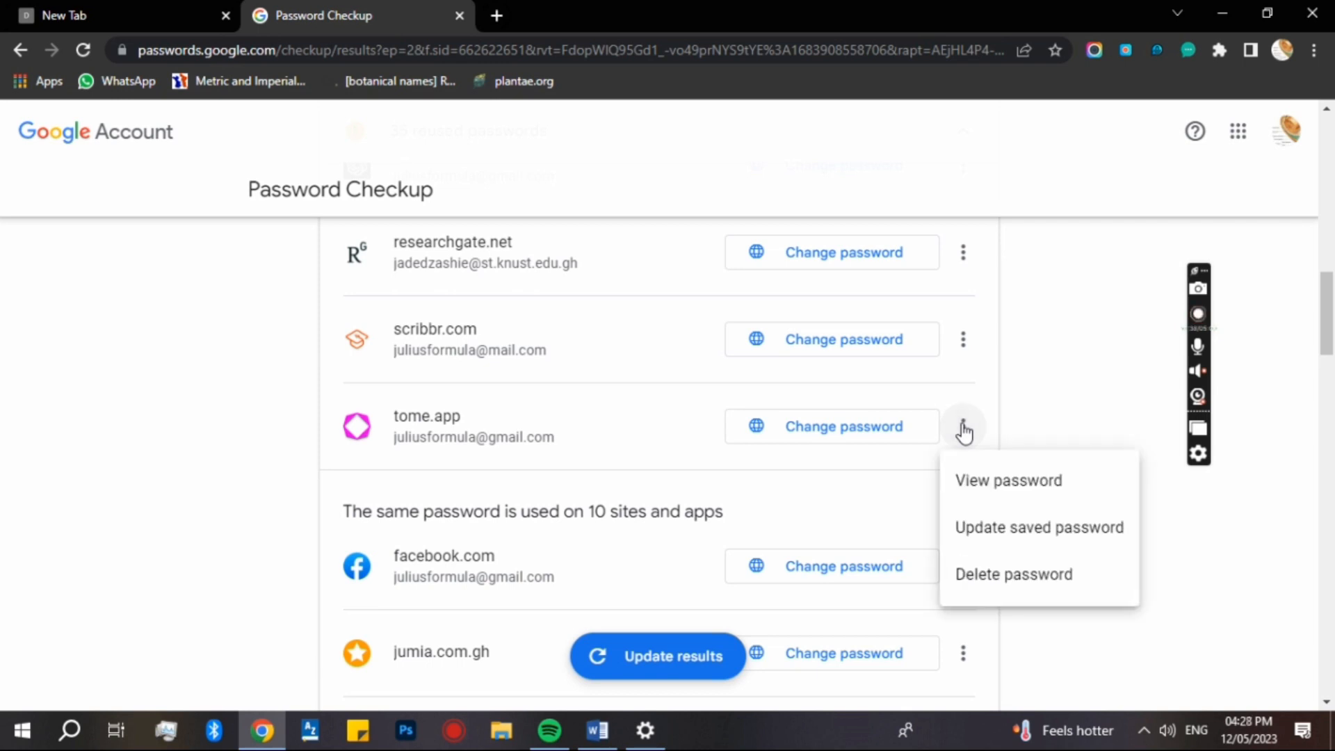
{"action": "mouse_move", "coordinate": [969, 440]}
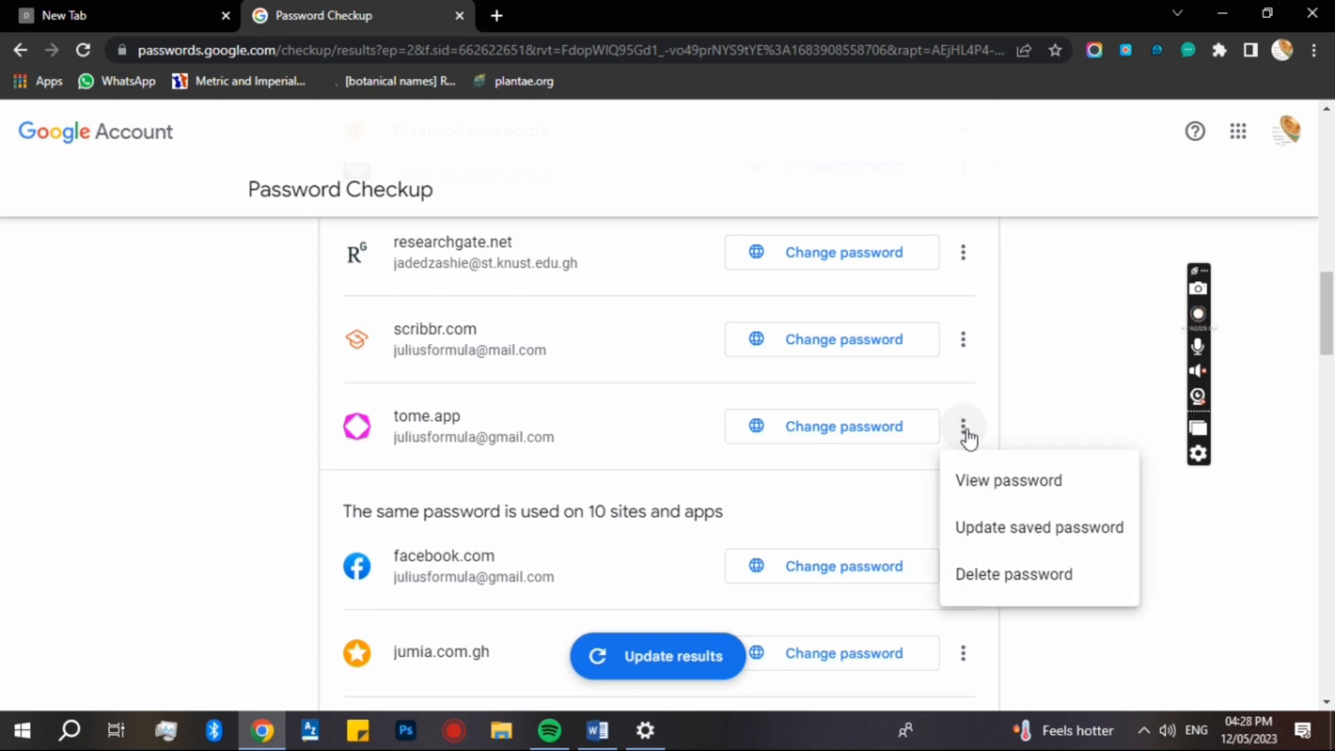
{"action": "mouse_move", "coordinate": [970, 450]}
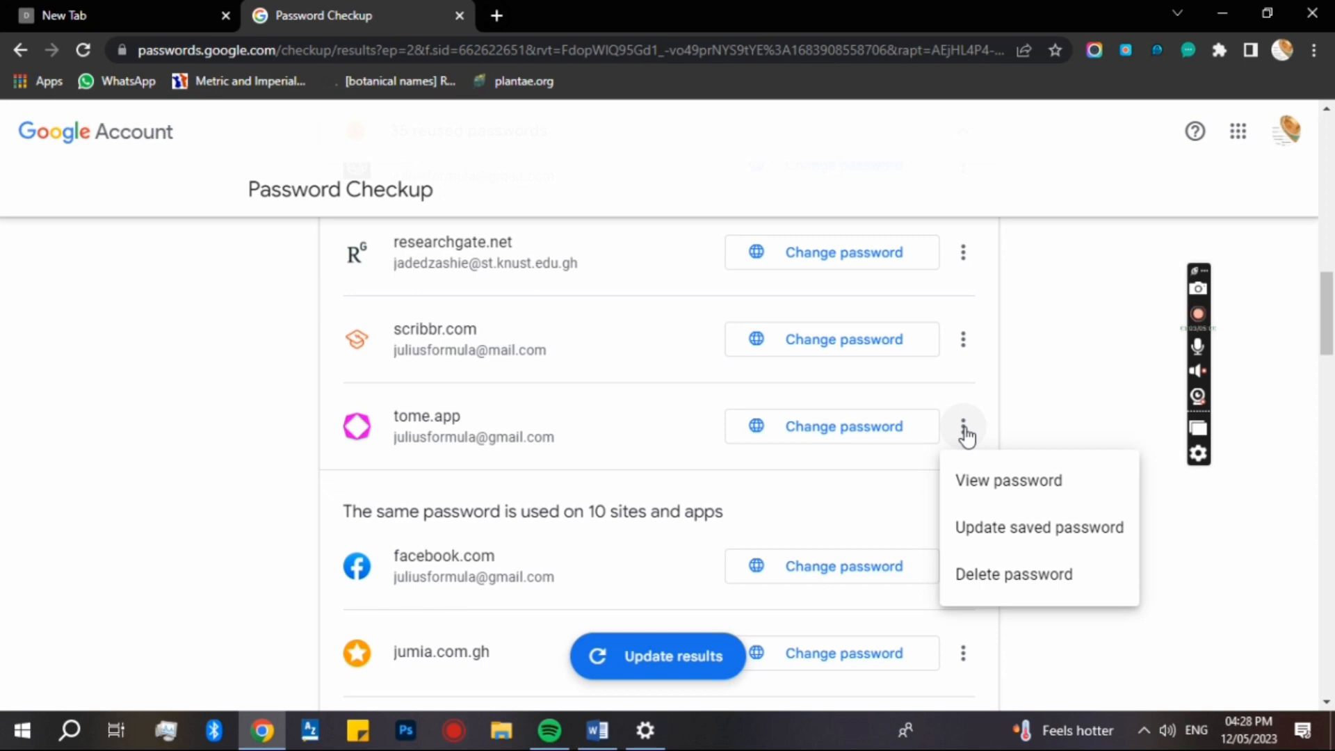
{"action": "mouse_move", "coordinate": [871, 401]}
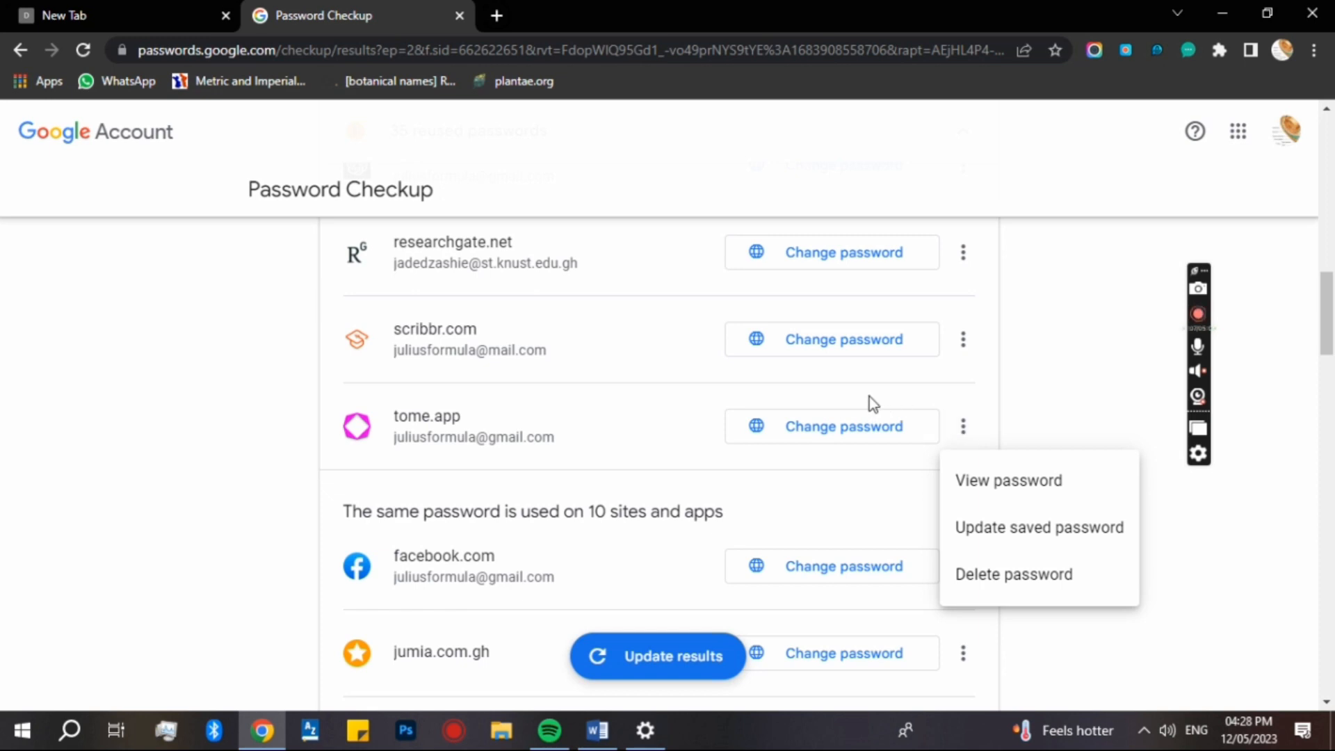
{"action": "mouse_move", "coordinate": [862, 424]}
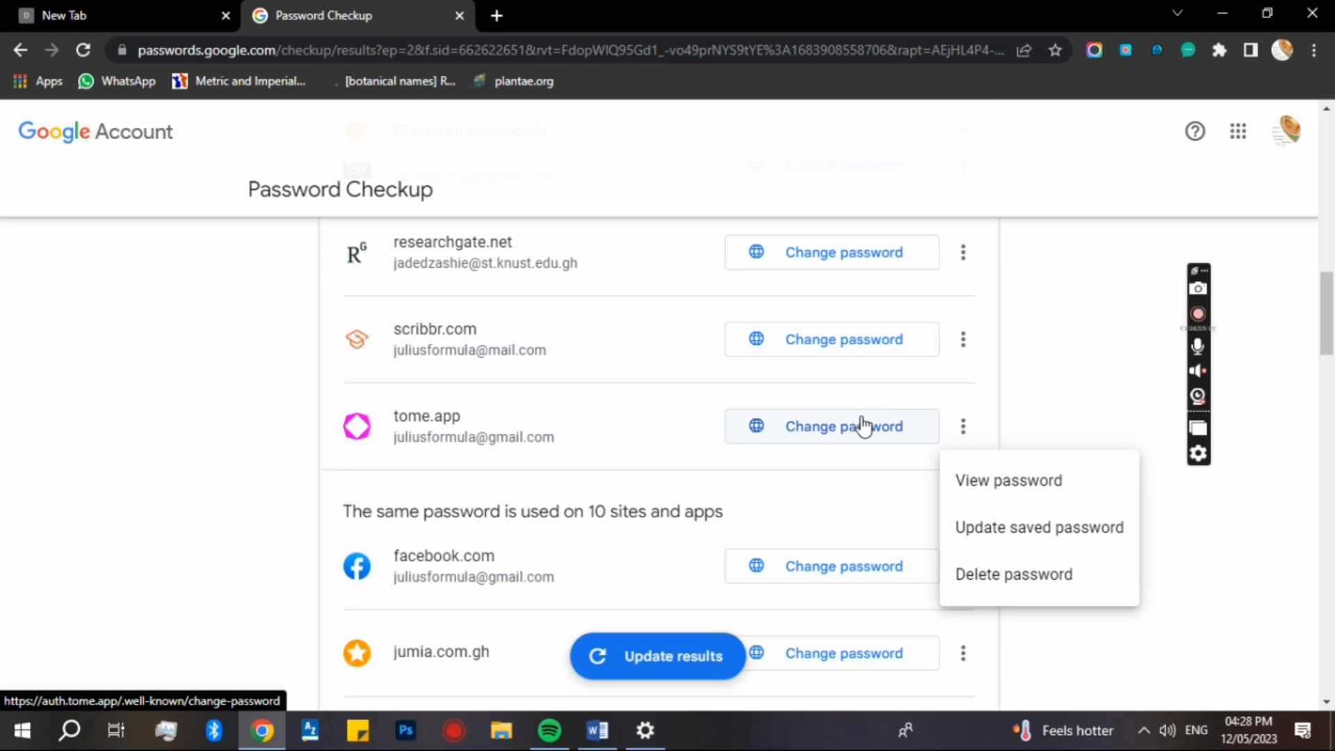